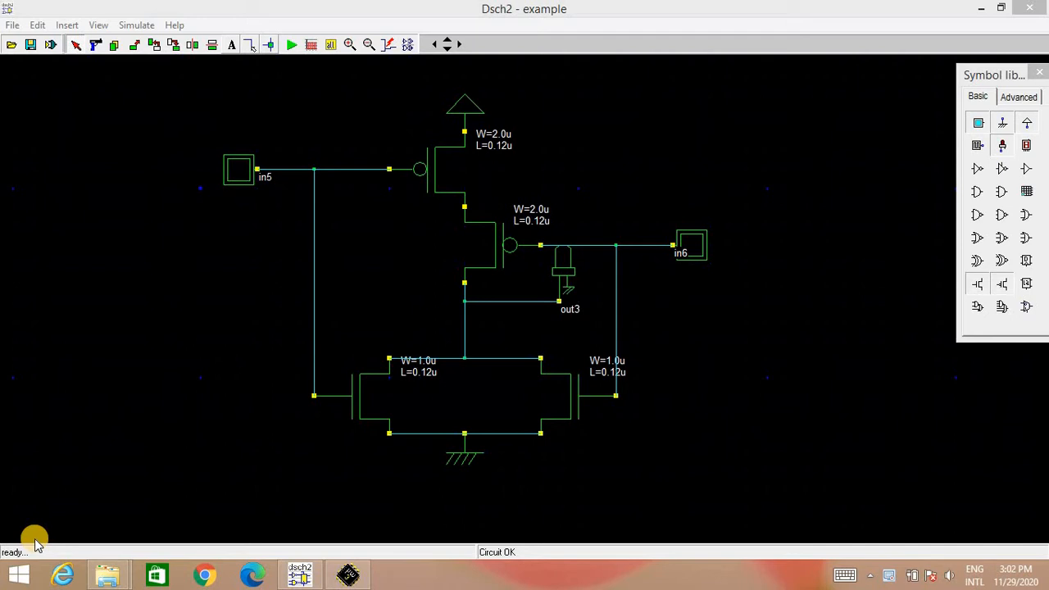
pyautogui.moveTo(249, 492)
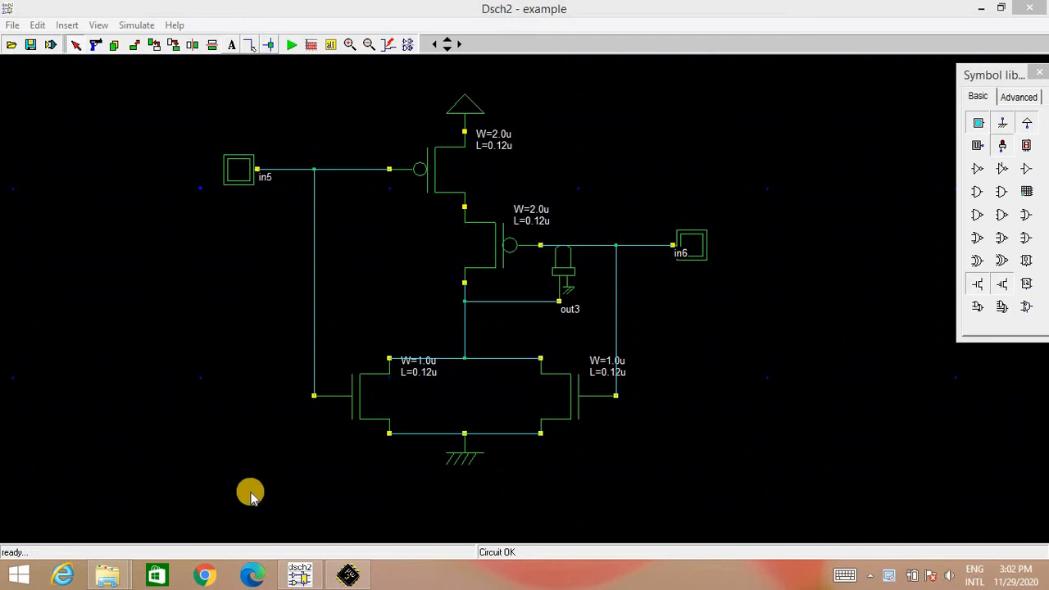
pyautogui.moveTo(440, 285)
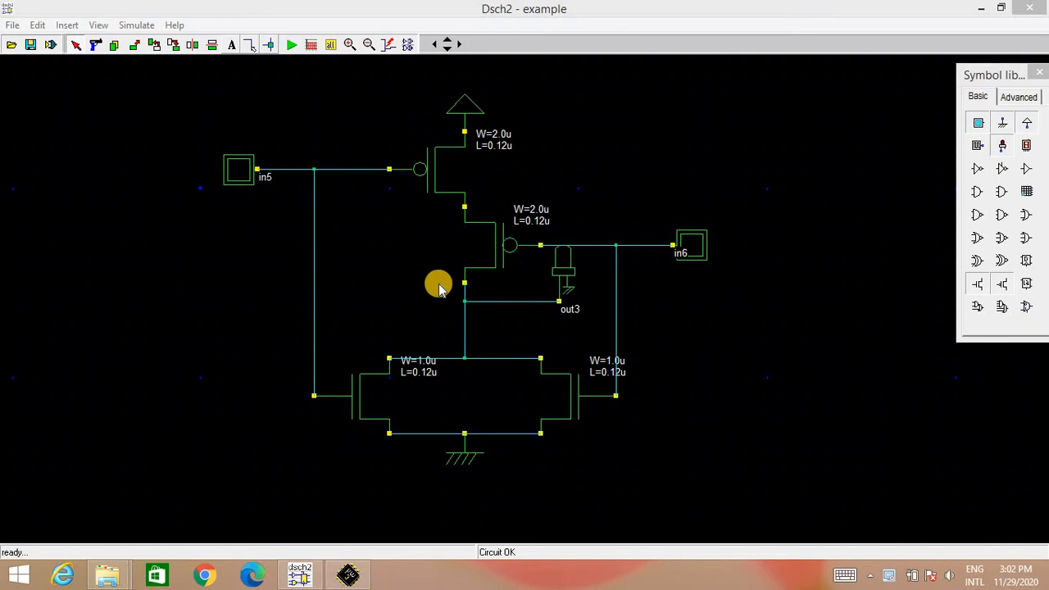
pyautogui.moveTo(592, 395)
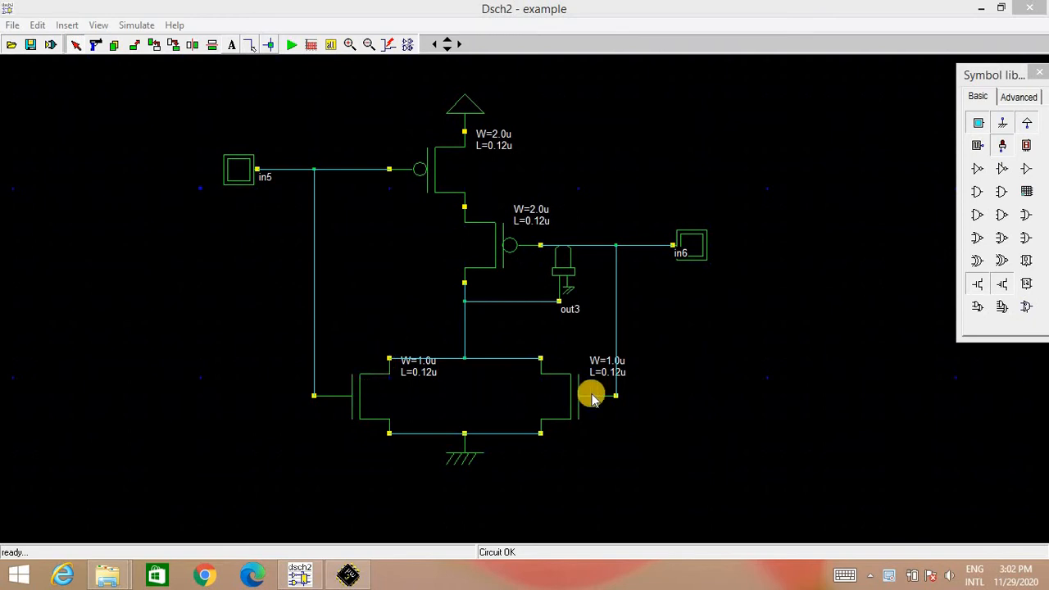
pyautogui.moveTo(555, 249)
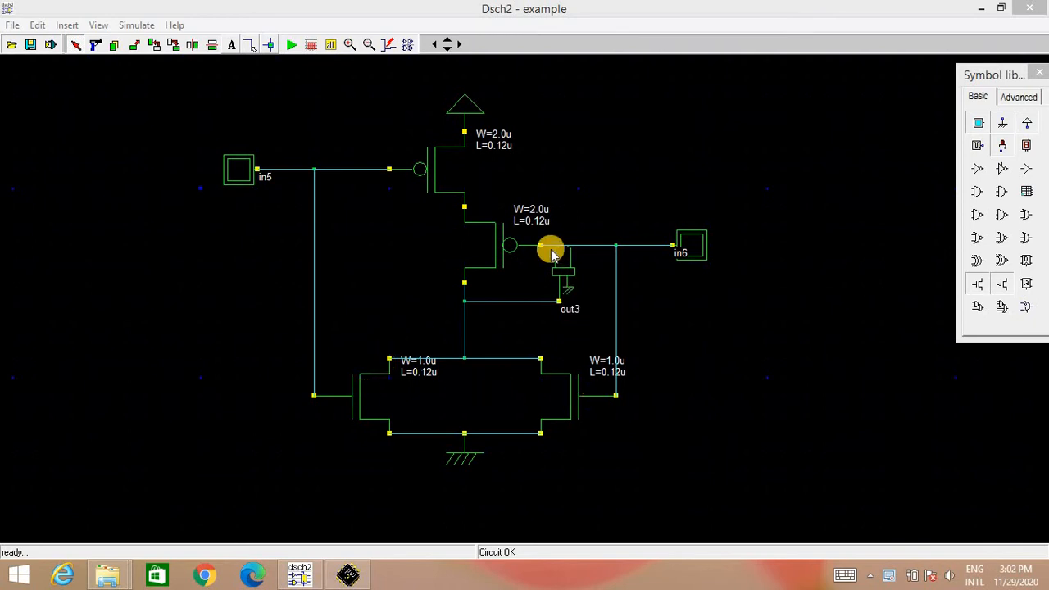
pyautogui.moveTo(451, 172)
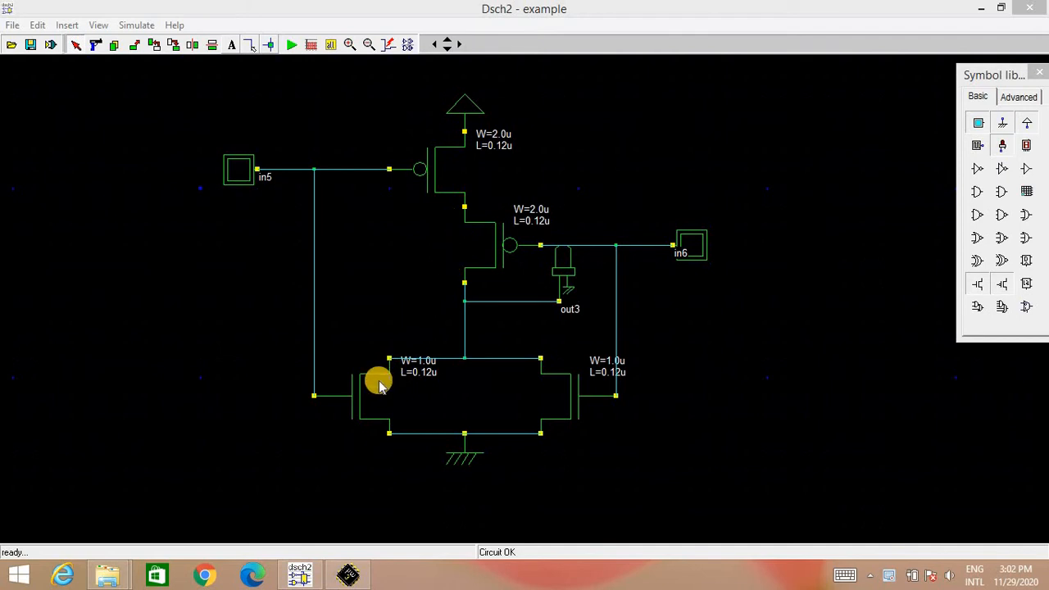
pyautogui.moveTo(538, 406)
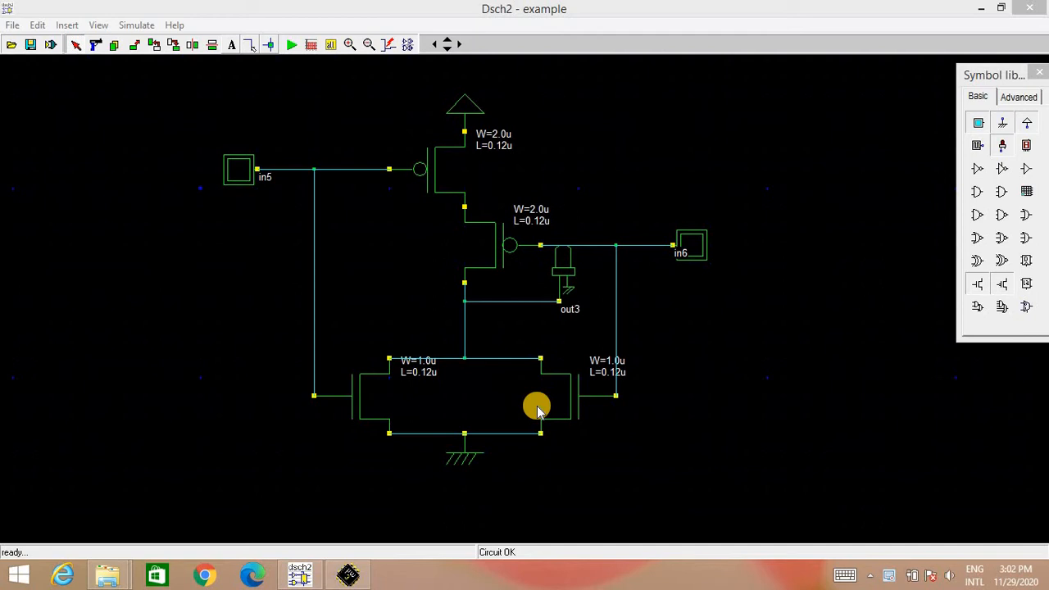
pyautogui.moveTo(444, 172)
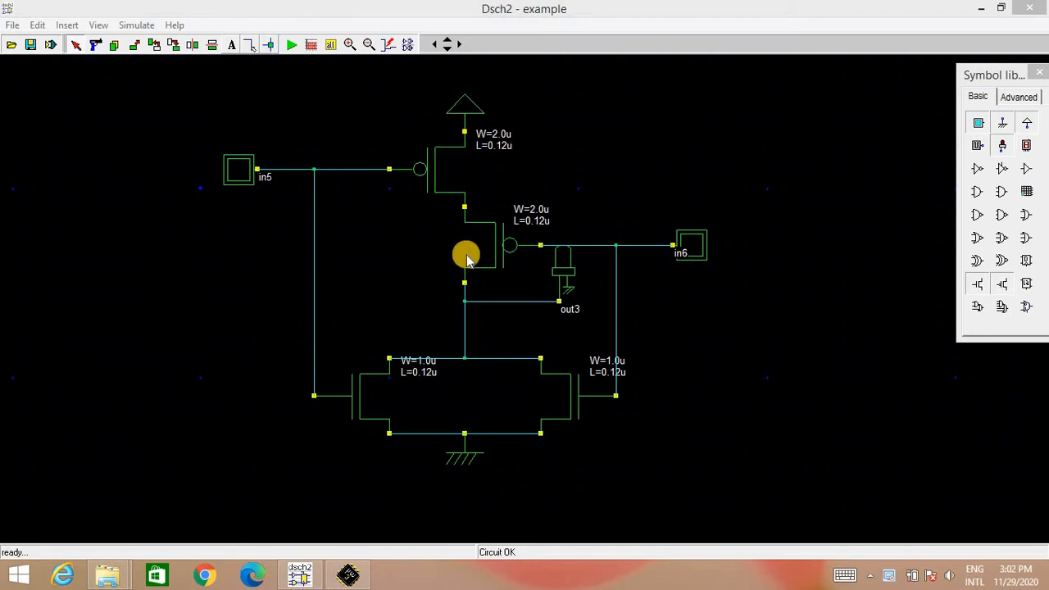
pyautogui.moveTo(435, 369)
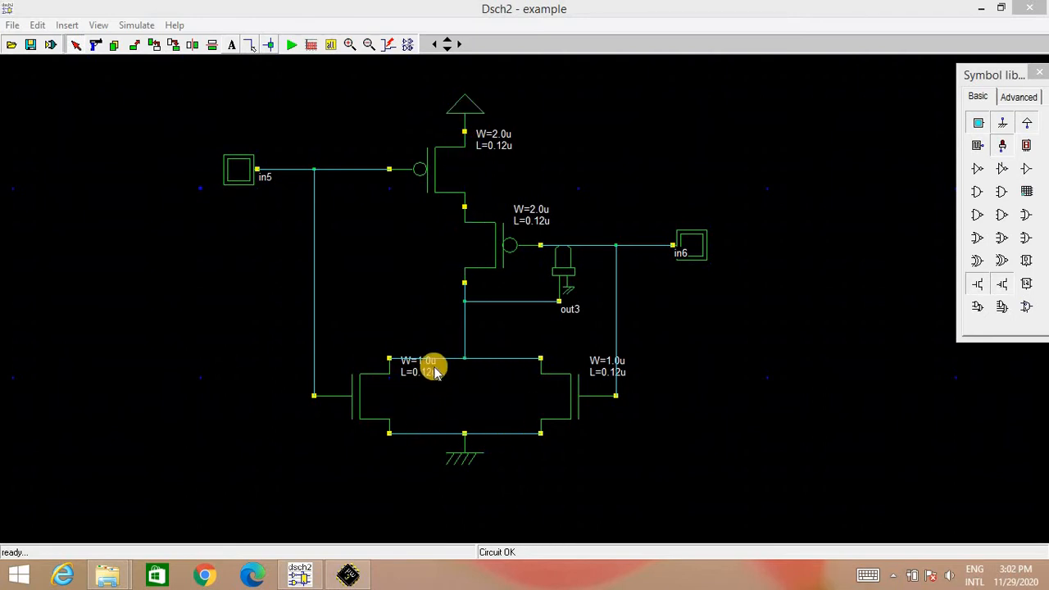
pyautogui.moveTo(457, 354)
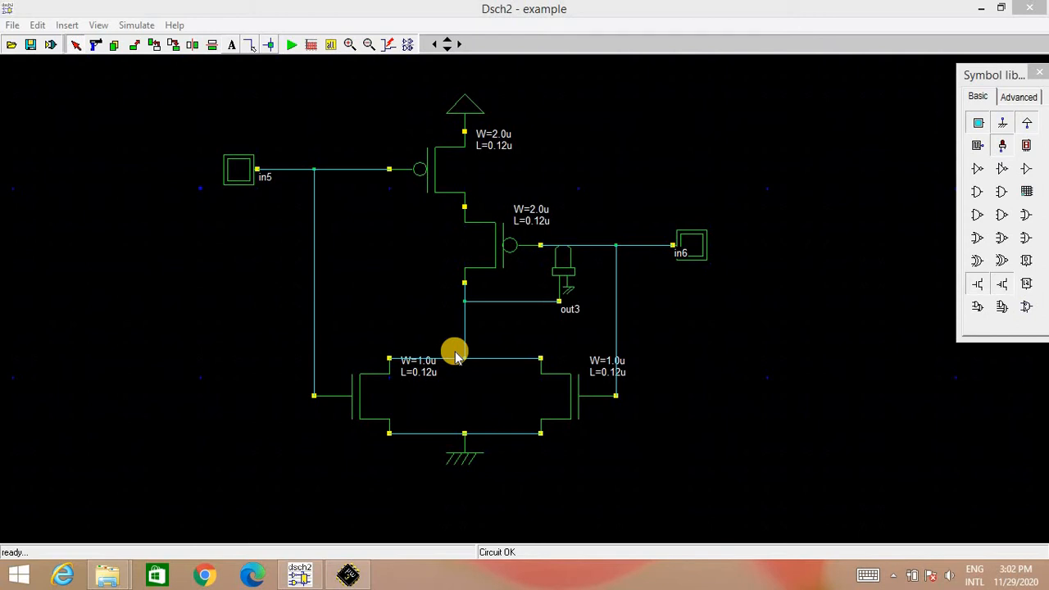
pyautogui.moveTo(457, 453)
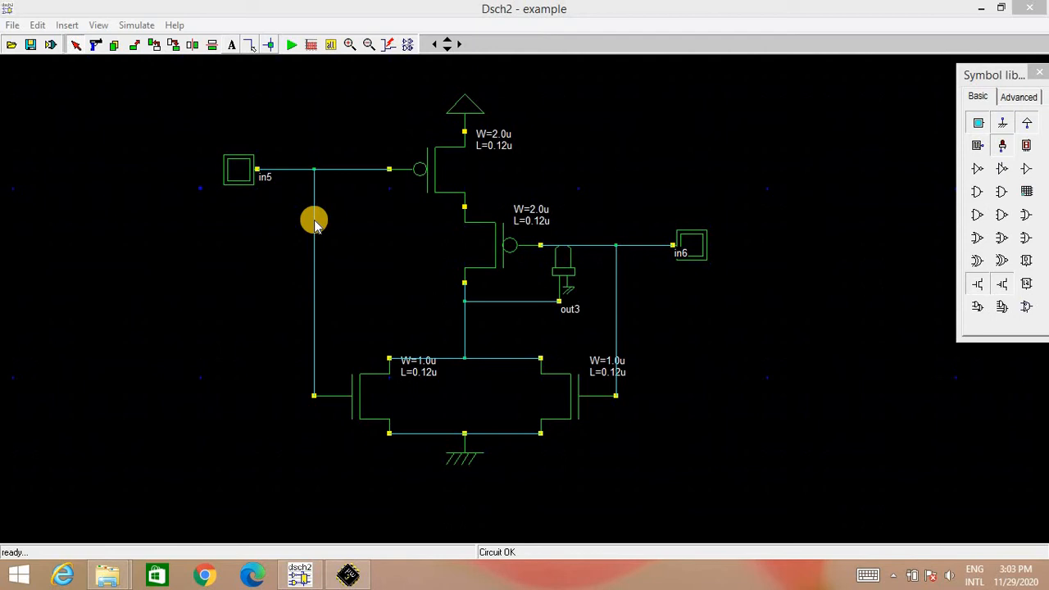
pyautogui.moveTo(287, 65)
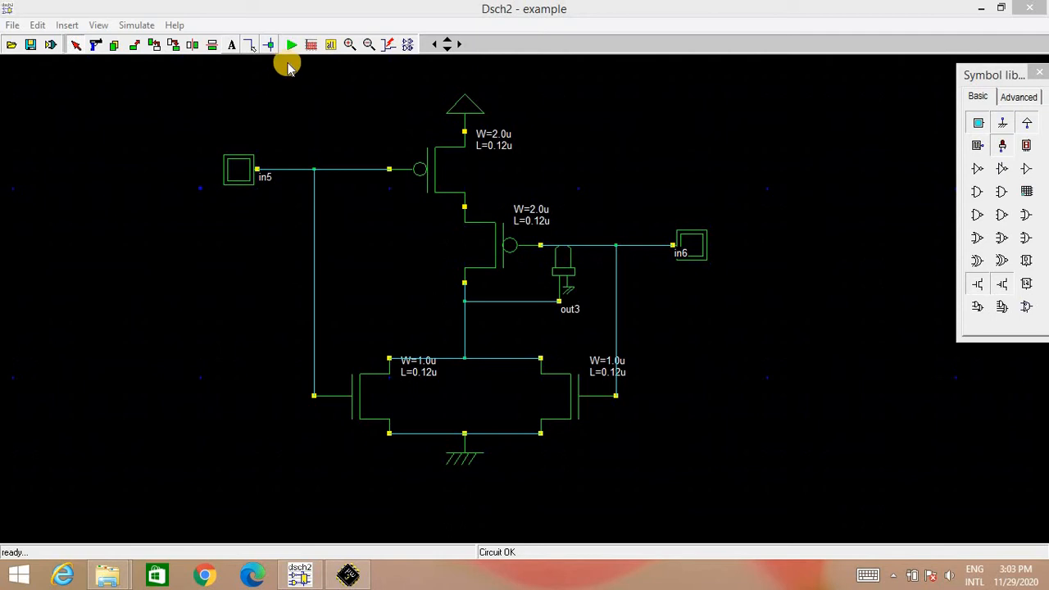
# - Start the logic simulation and toggle an input button to check the out3 LED response
pyautogui.click(292, 44)
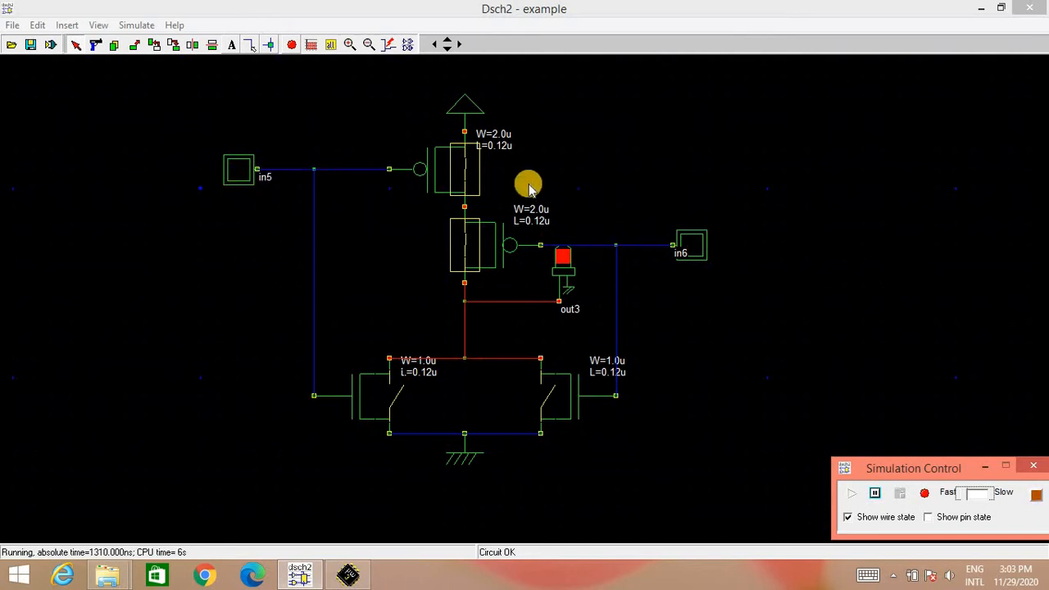
pyautogui.moveTo(473, 232)
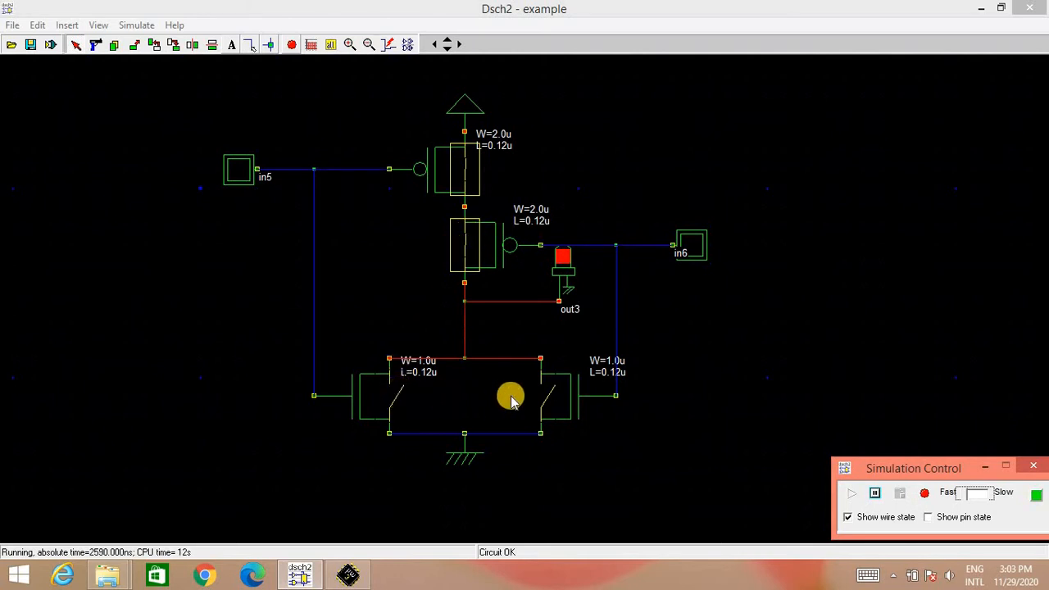
pyautogui.moveTo(466, 245)
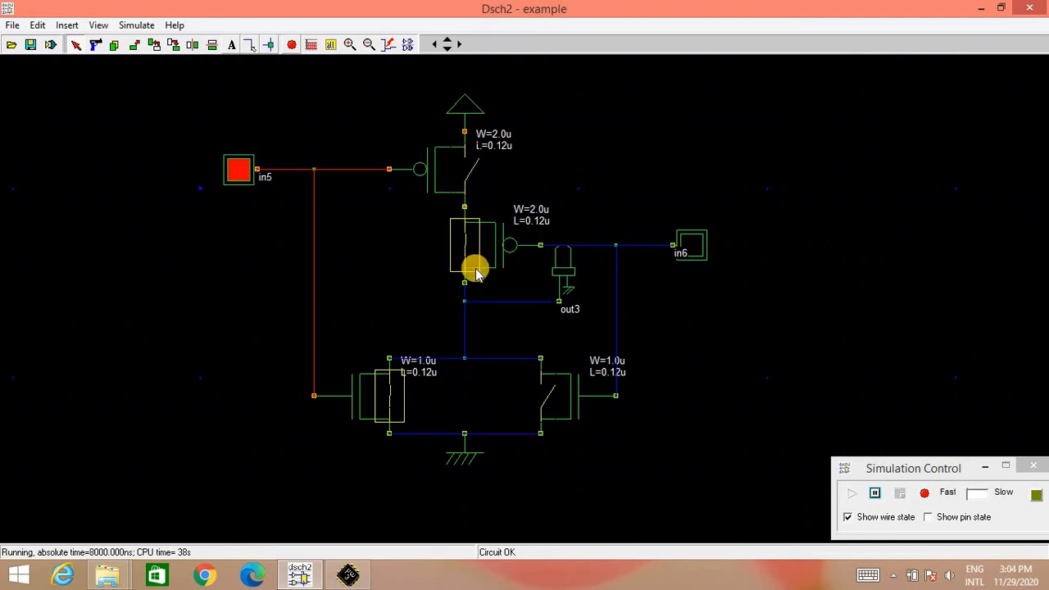
pyautogui.moveTo(531, 282)
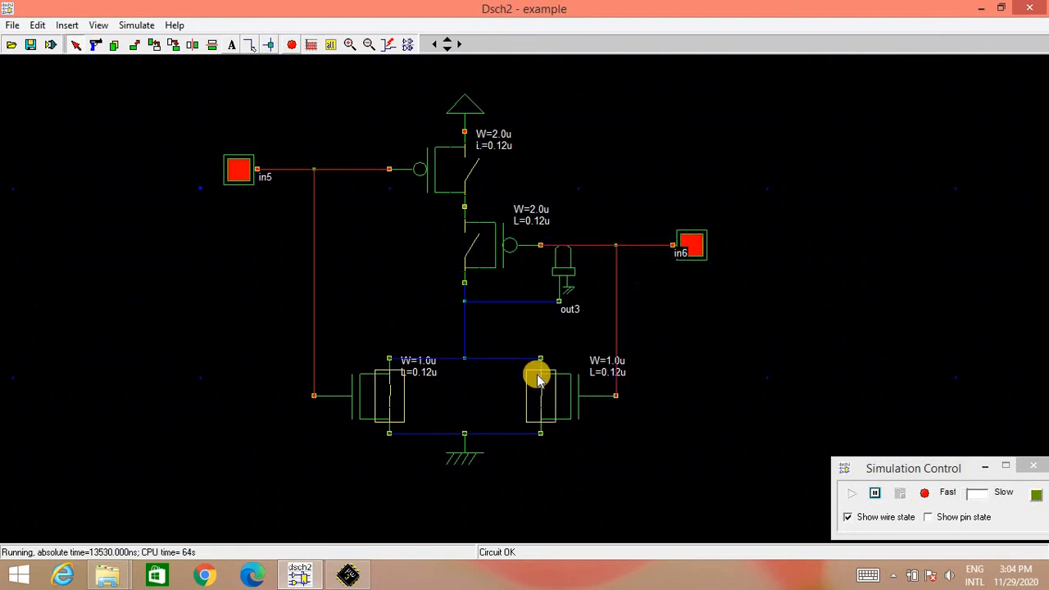
pyautogui.moveTo(564, 393)
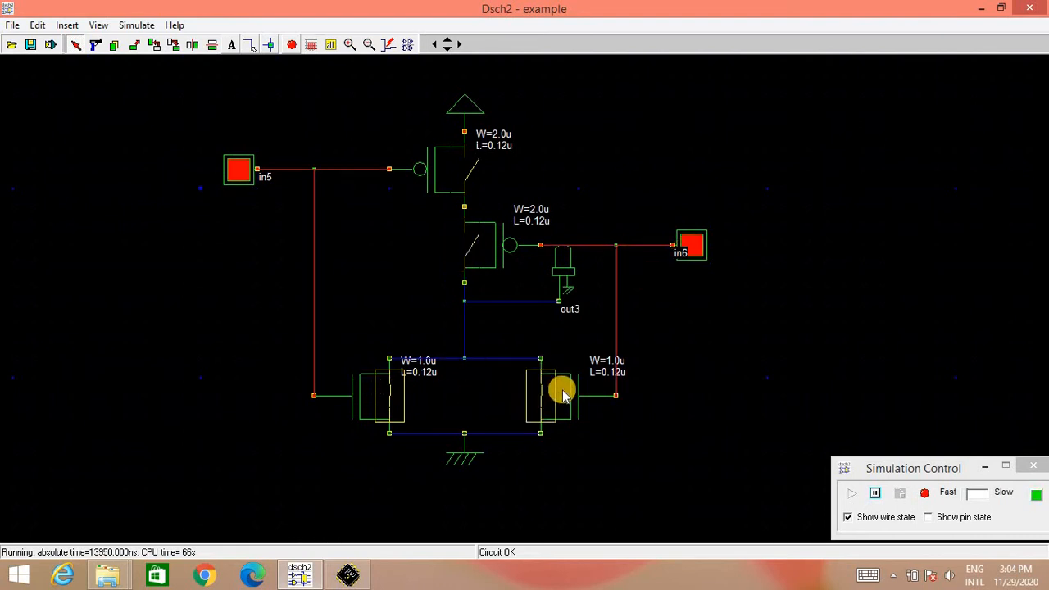
pyautogui.moveTo(548, 381)
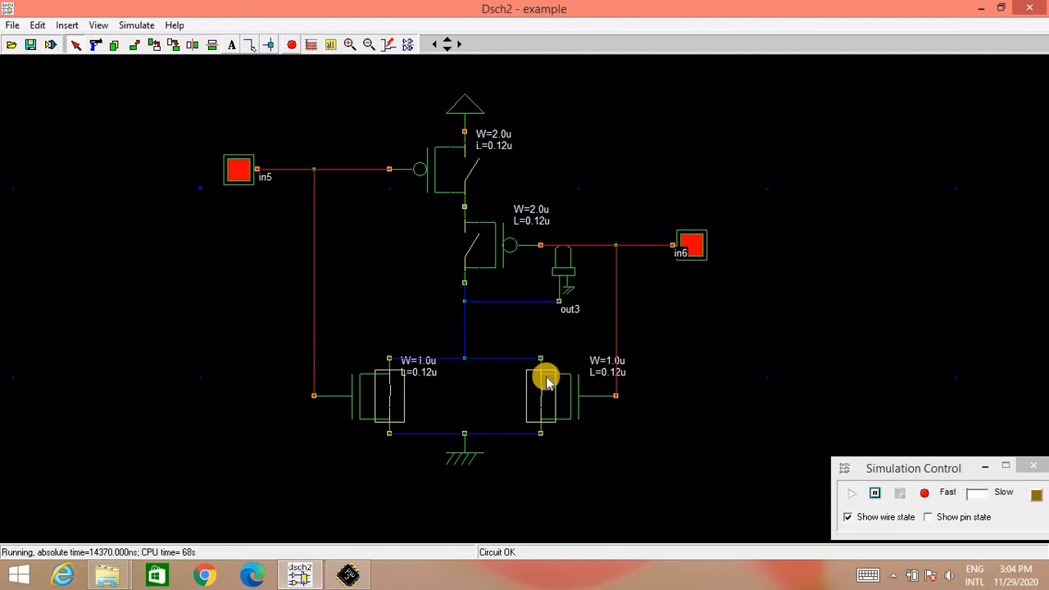
pyautogui.moveTo(487, 433)
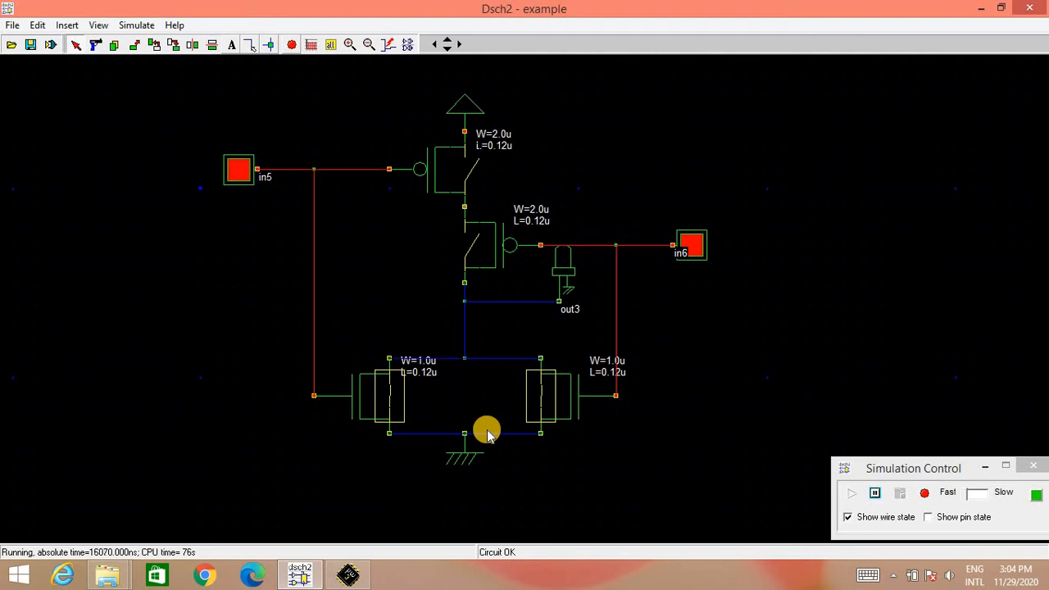
pyautogui.click(239, 177)
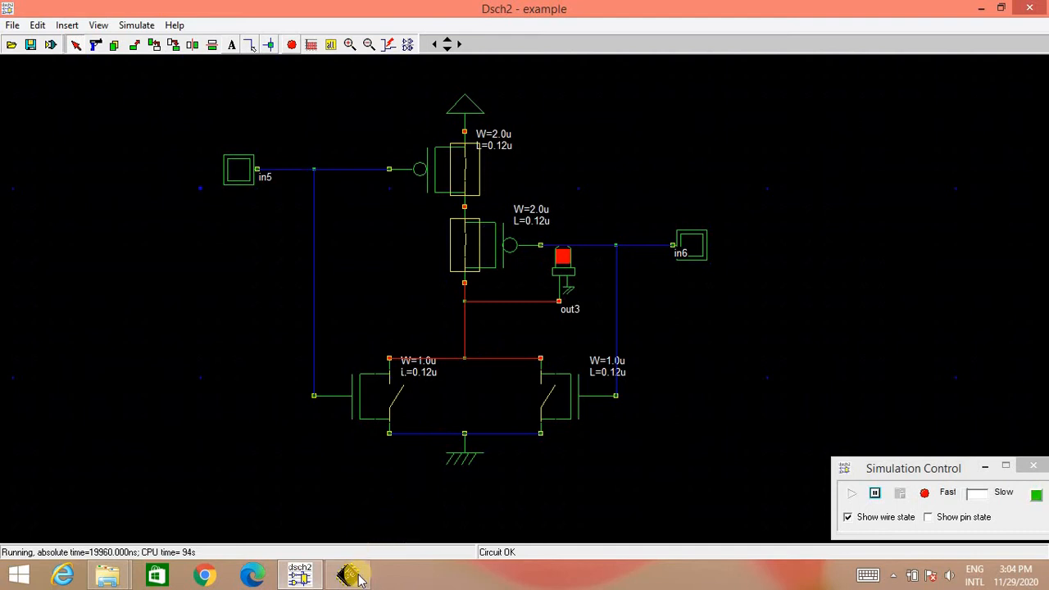
# - Switch to the Microwind window showing the NOR layout with Vdd, Vss, A, B and Y
pyautogui.click(347, 574)
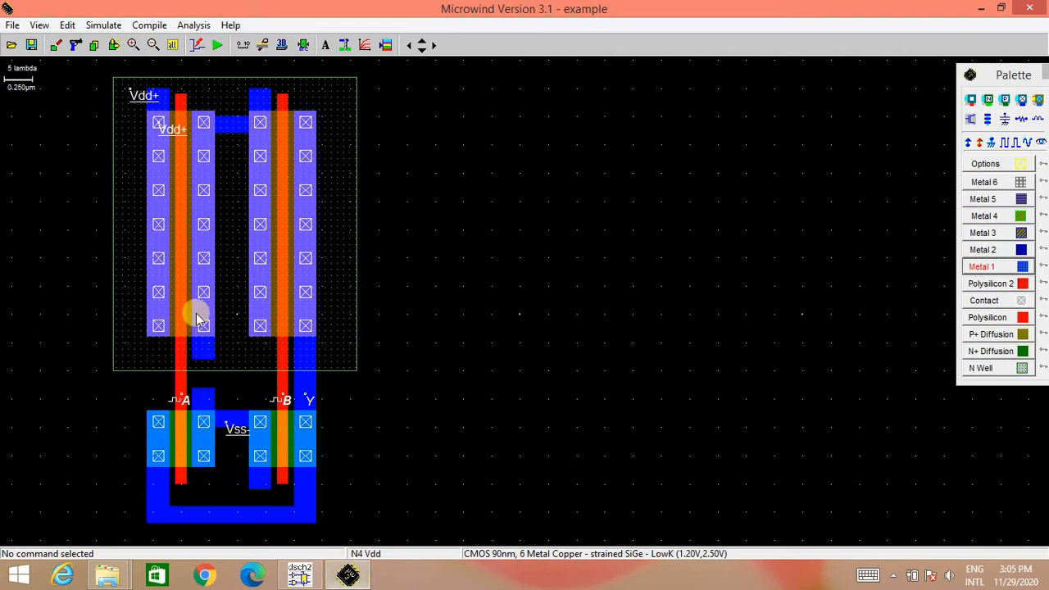
pyautogui.moveTo(197, 311)
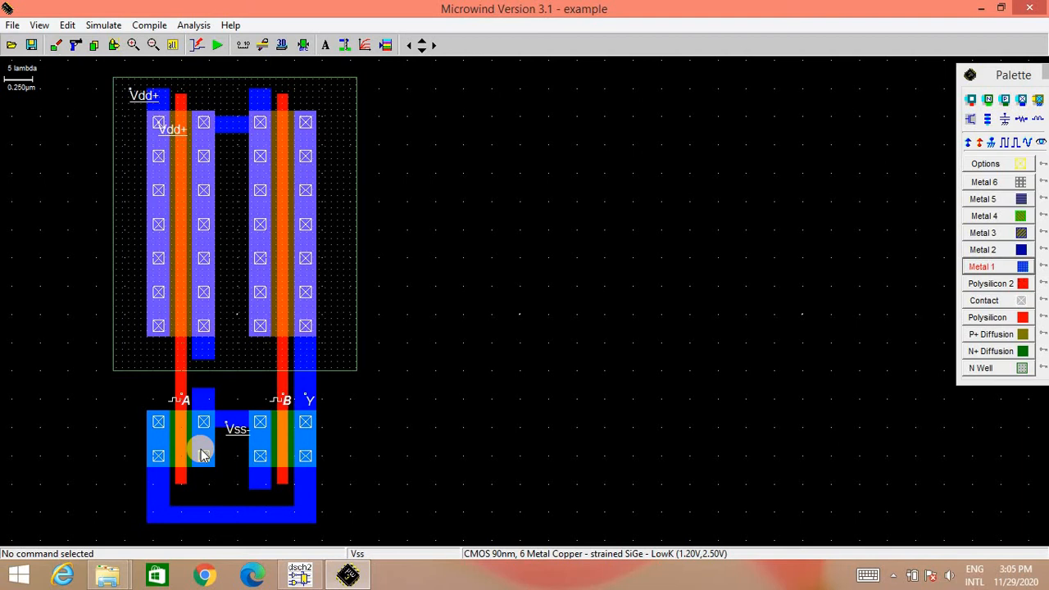
pyautogui.moveTo(203, 420)
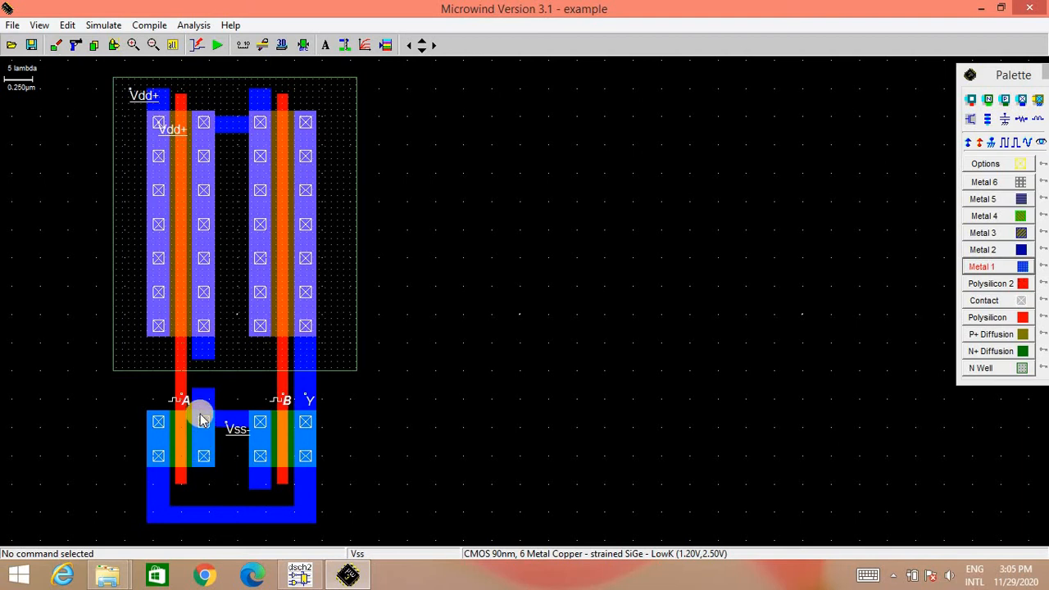
pyautogui.moveTo(233, 204)
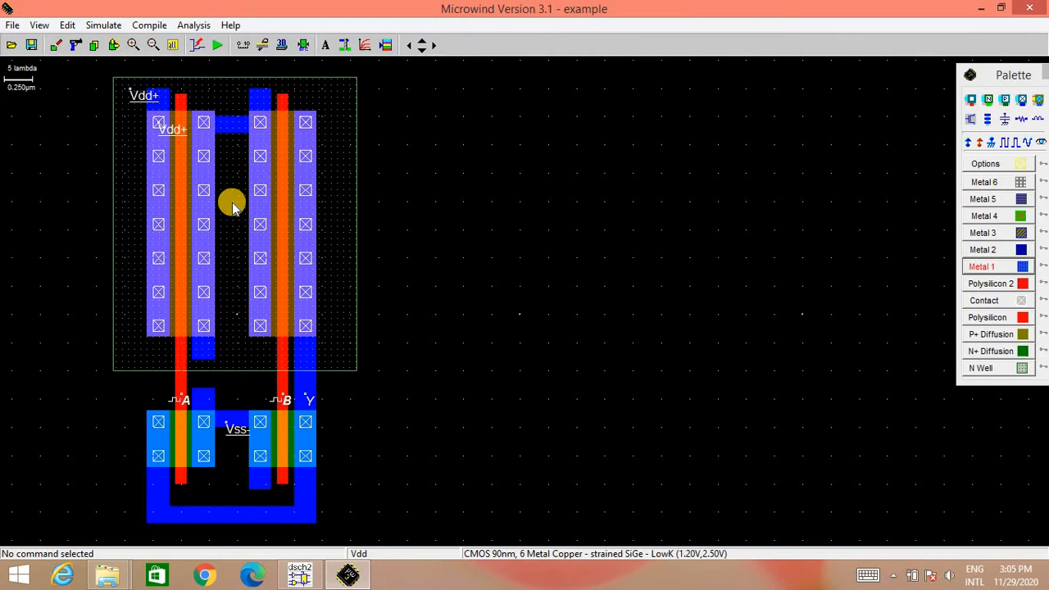
pyautogui.moveTo(189, 147)
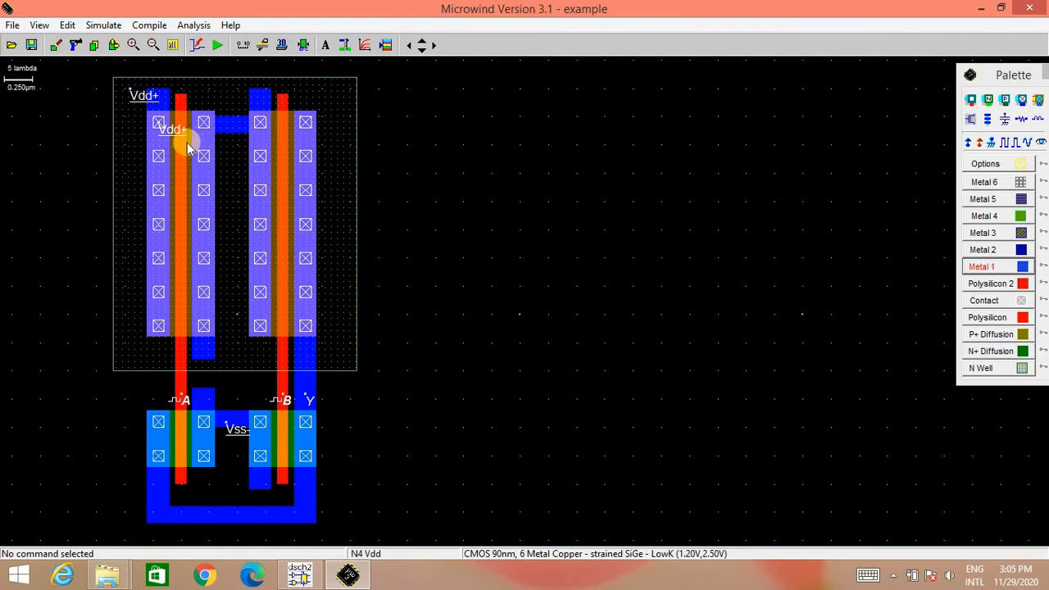
pyautogui.moveTo(193, 138)
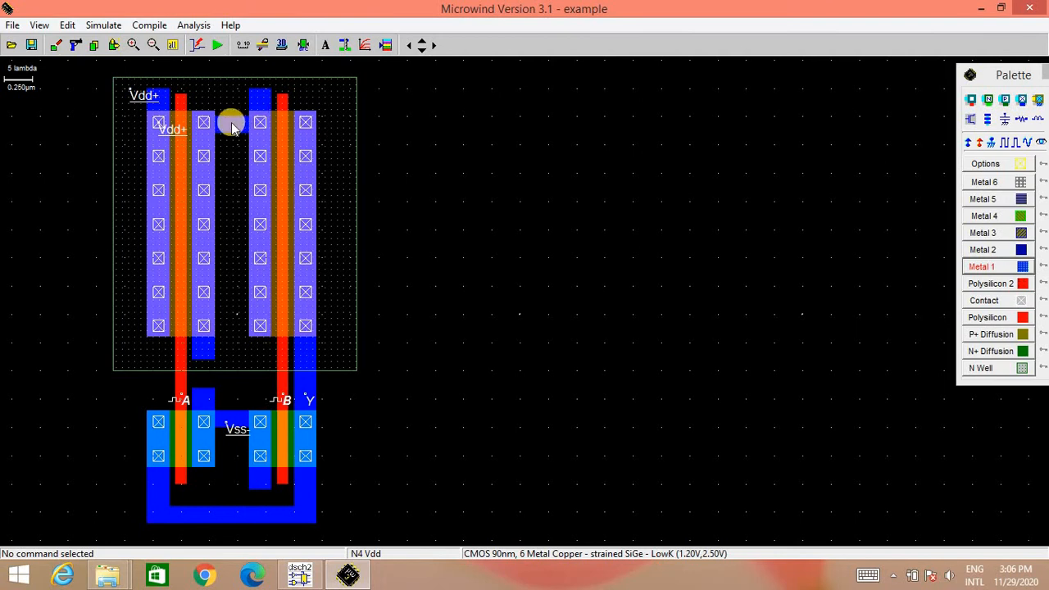
pyautogui.moveTo(226, 128)
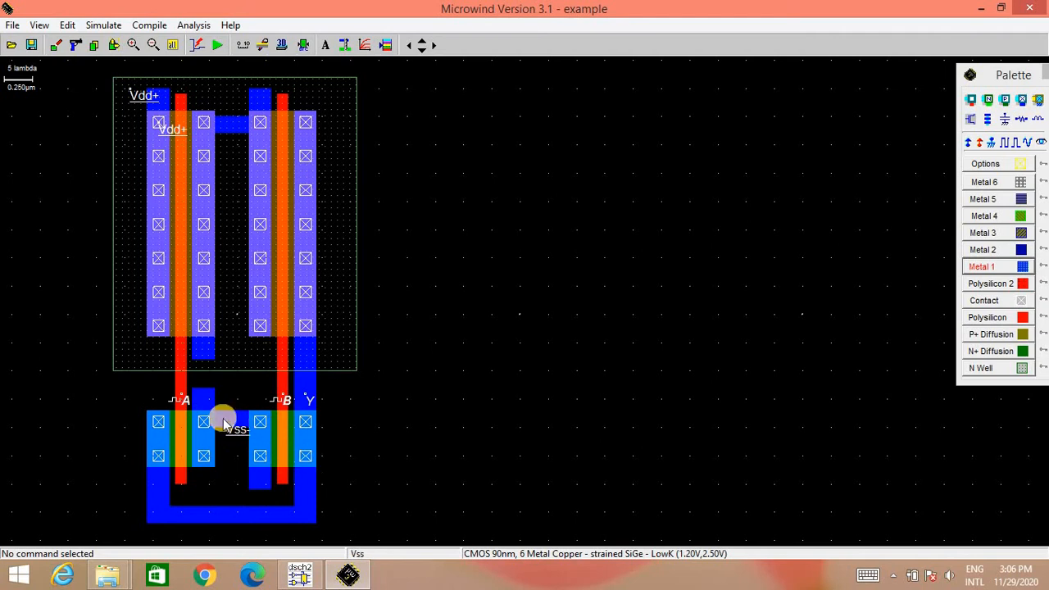
pyautogui.moveTo(299, 500)
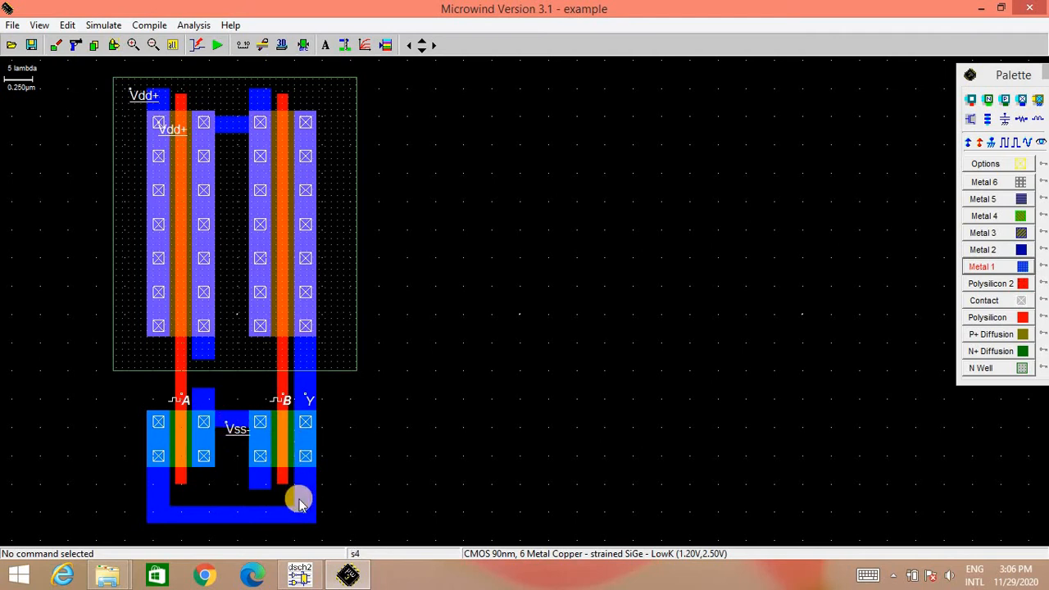
pyautogui.moveTo(148, 439)
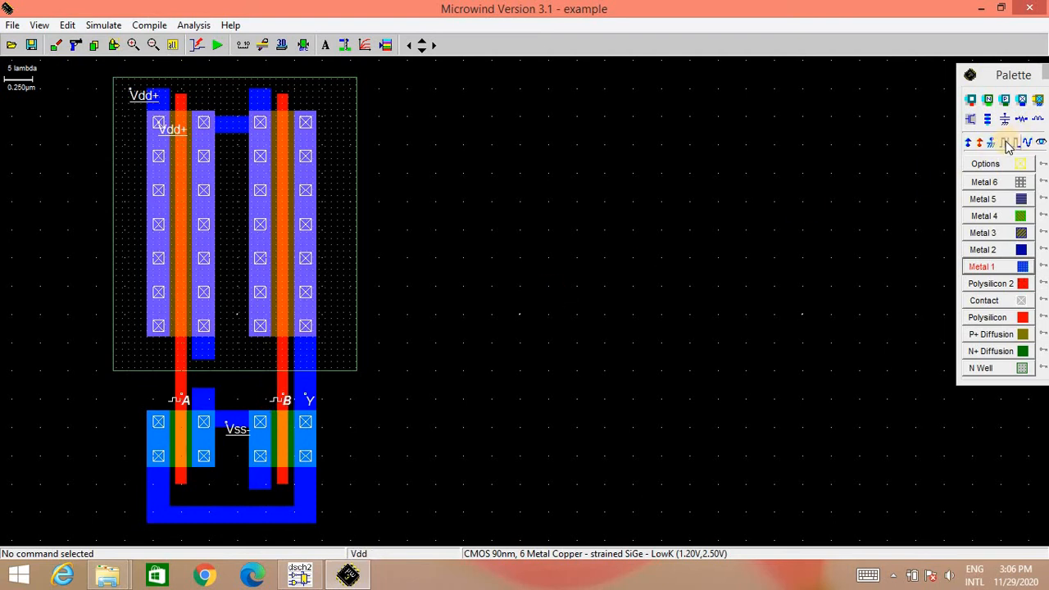
pyautogui.moveTo(1008, 142)
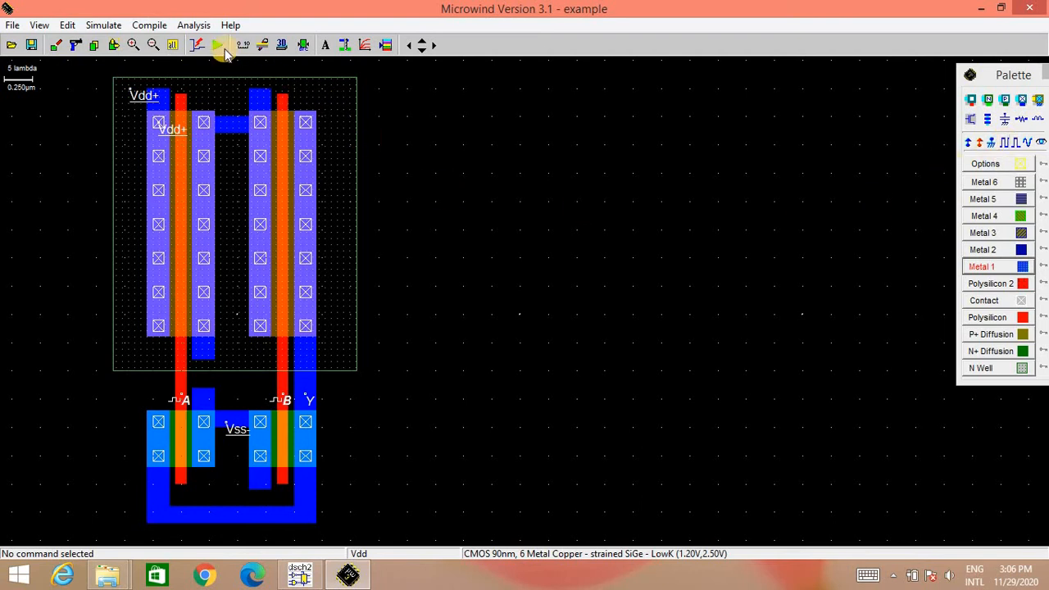
# - Run the analog simulation, then rerun it with delays measured between input B and output Y
pyautogui.click(220, 46)
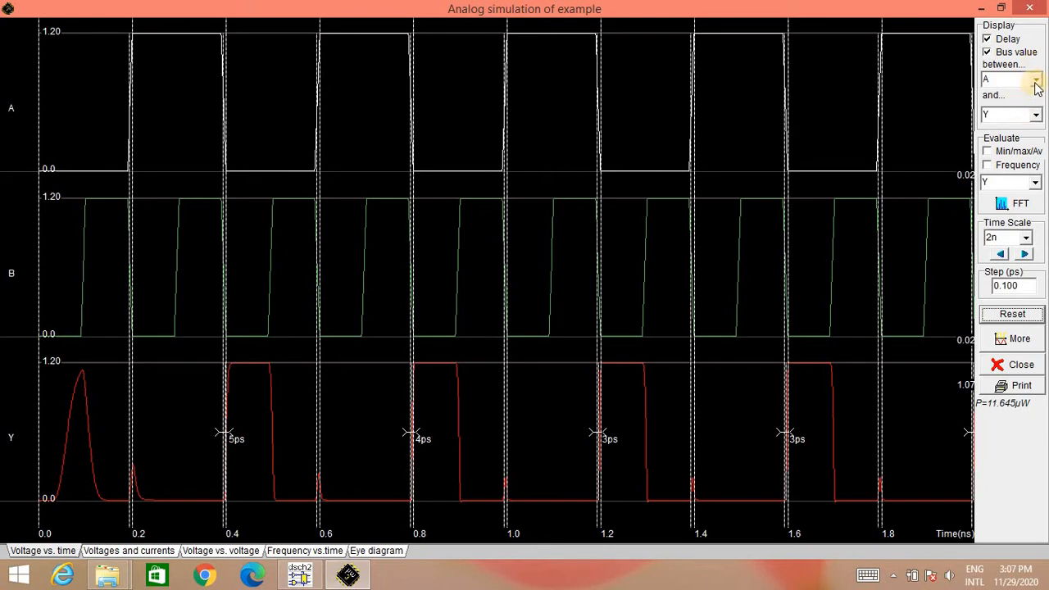
pyautogui.click(1036, 79)
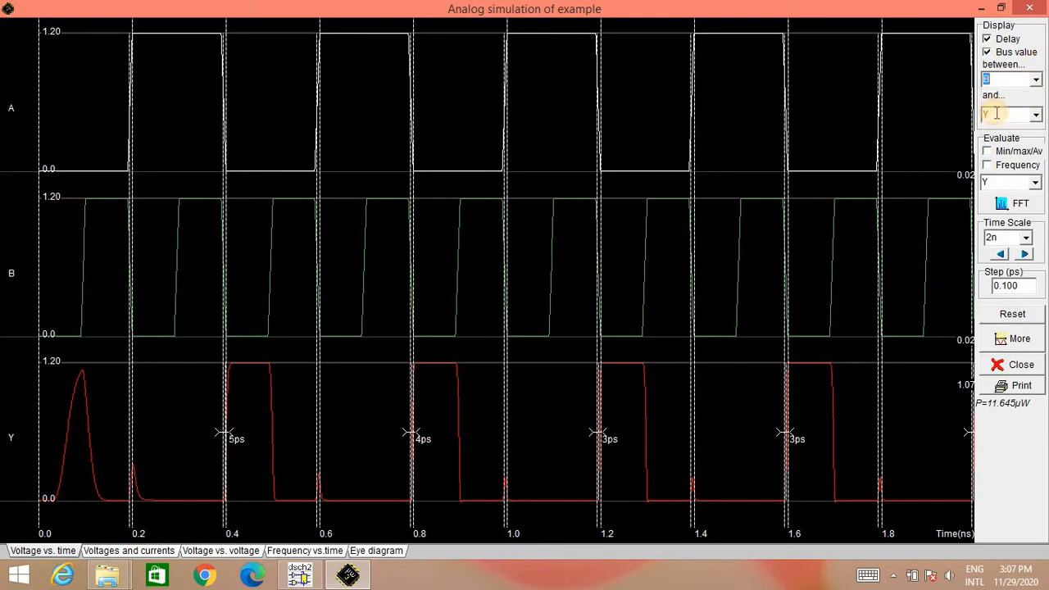
pyautogui.click(1014, 315)
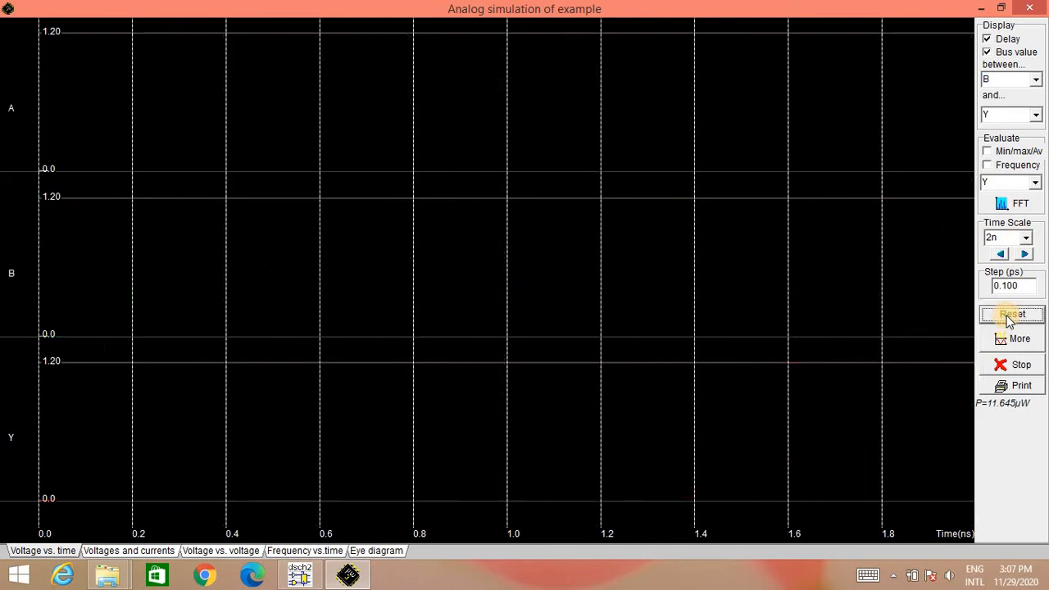
pyautogui.click(1014, 315)
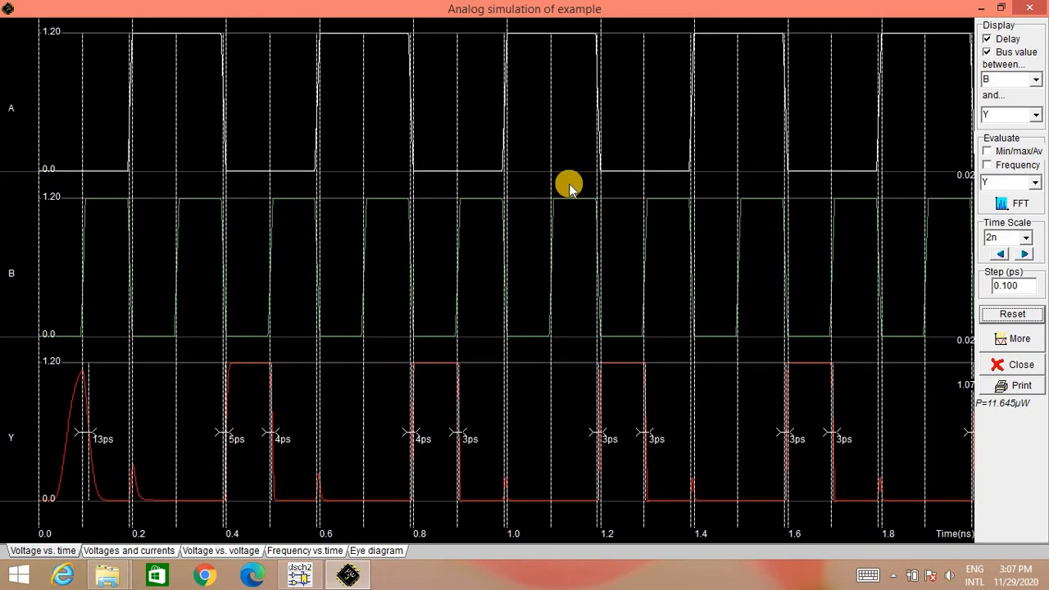
pyautogui.moveTo(566, 172)
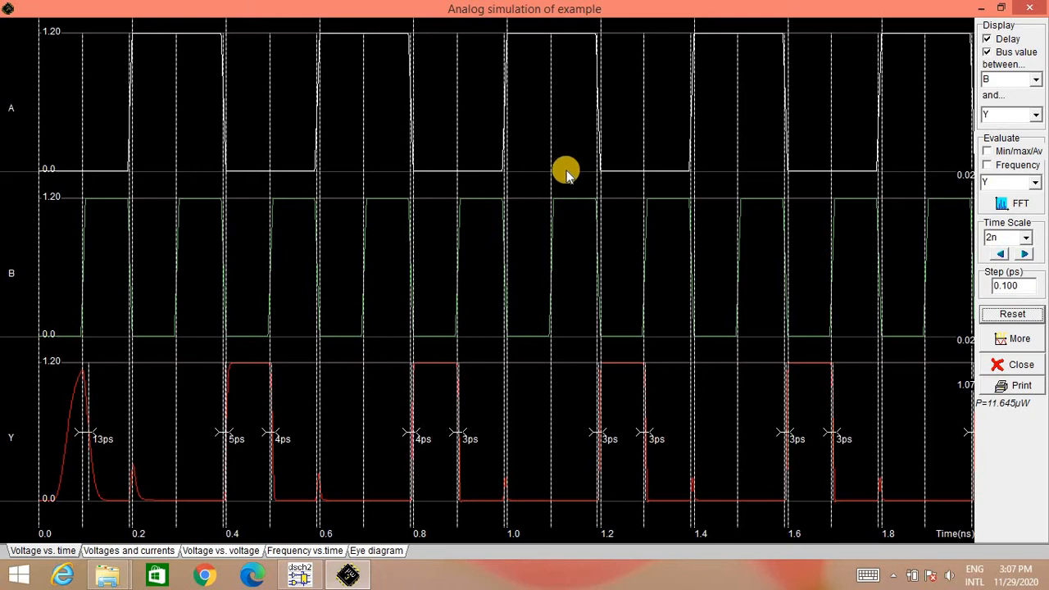
pyautogui.moveTo(535, 154)
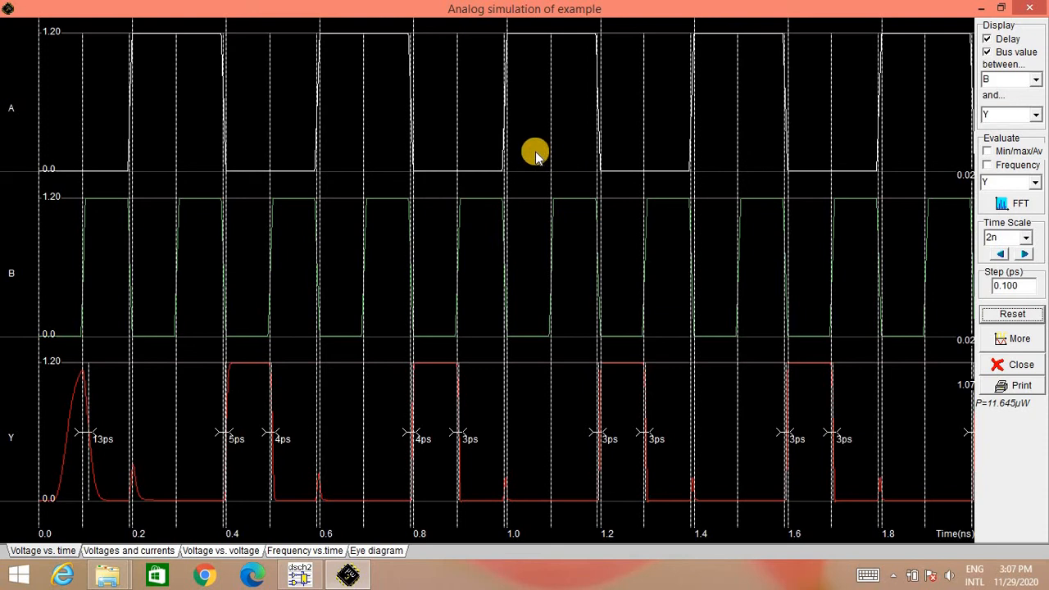
pyautogui.moveTo(614, 154)
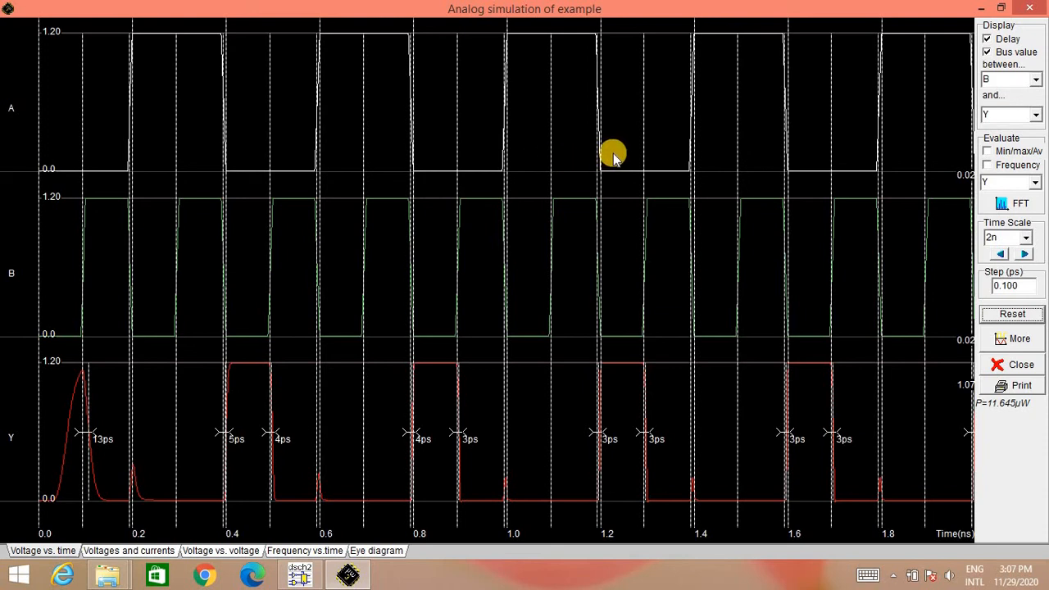
pyautogui.moveTo(615, 358)
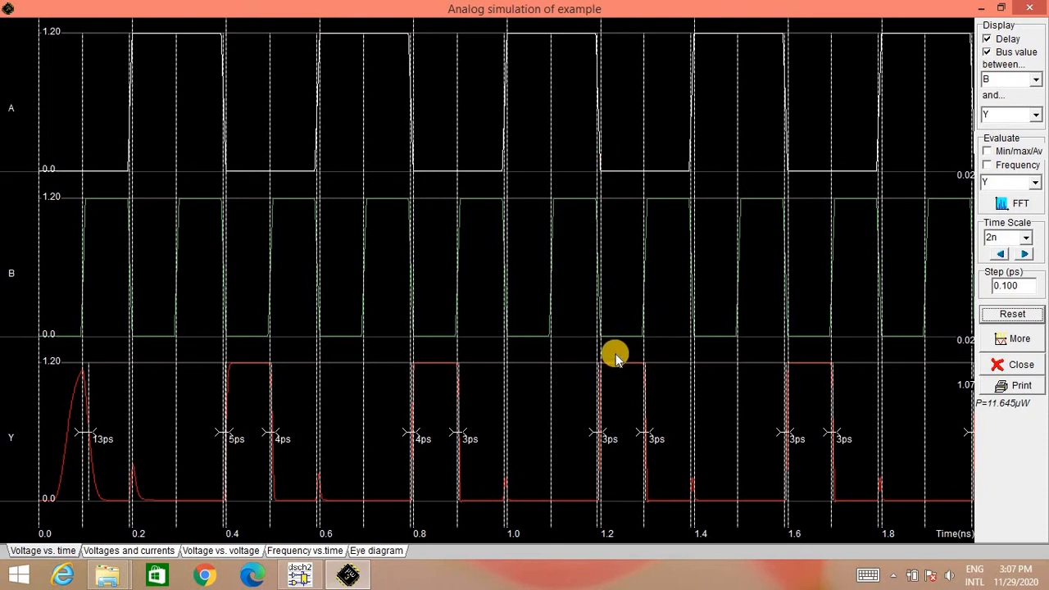
pyautogui.moveTo(664, 135)
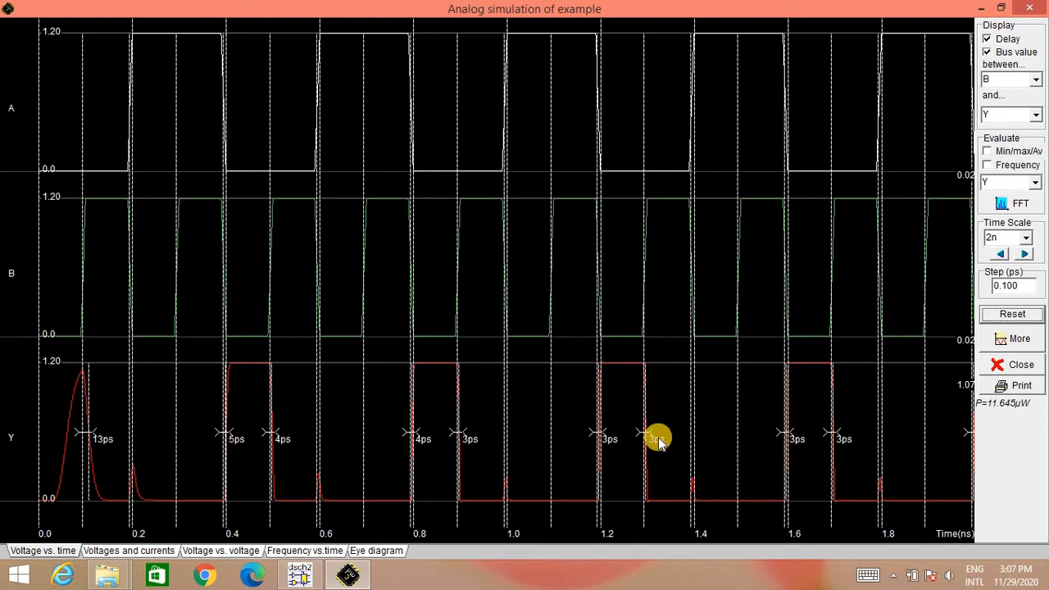
pyautogui.moveTo(718, 132)
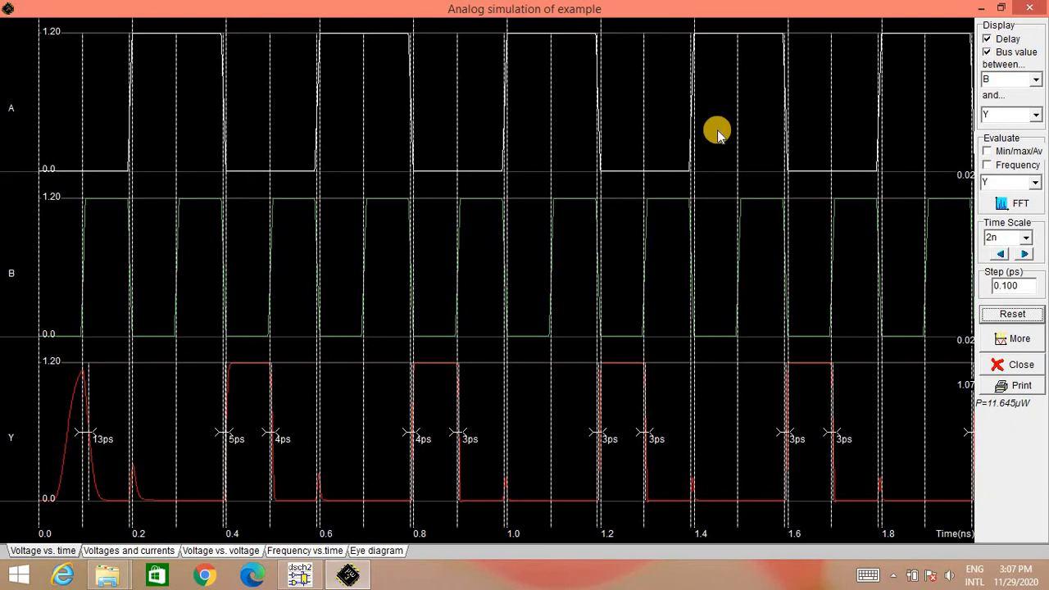
pyautogui.moveTo(714, 395)
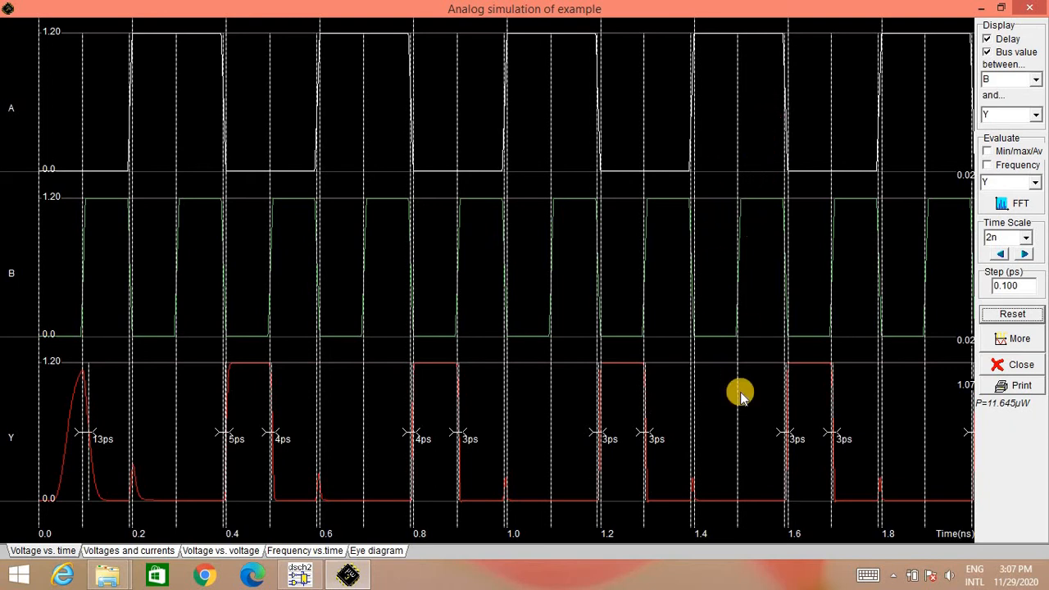
pyautogui.moveTo(745, 425)
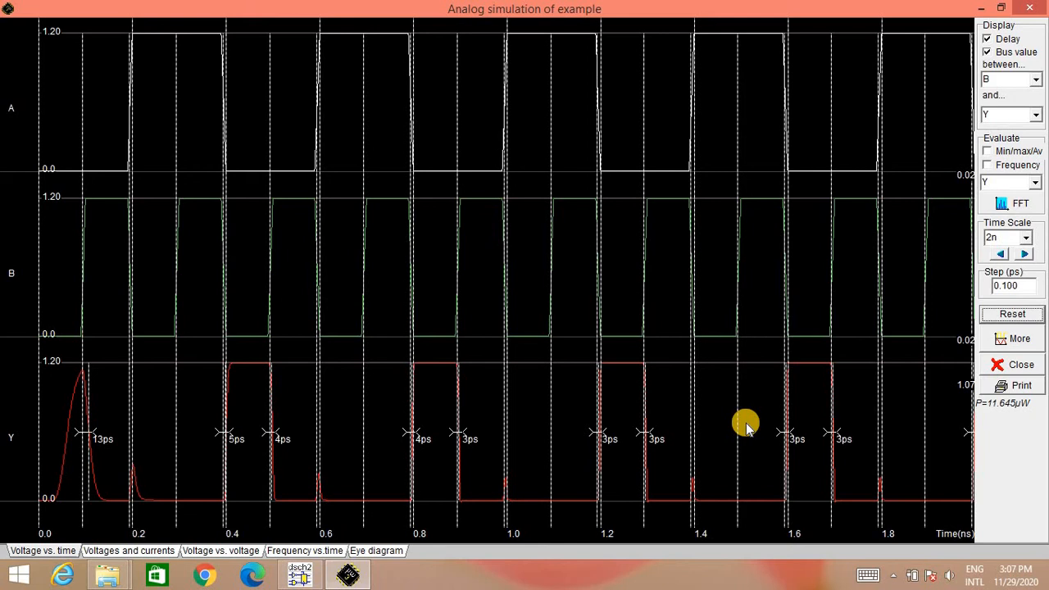
pyautogui.moveTo(620, 177)
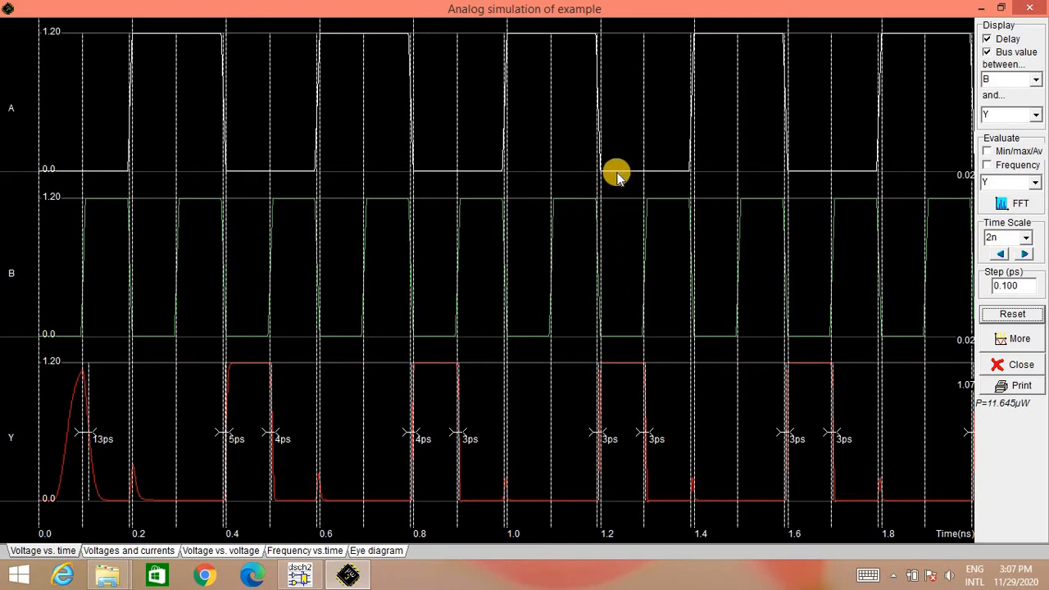
pyautogui.moveTo(613, 273)
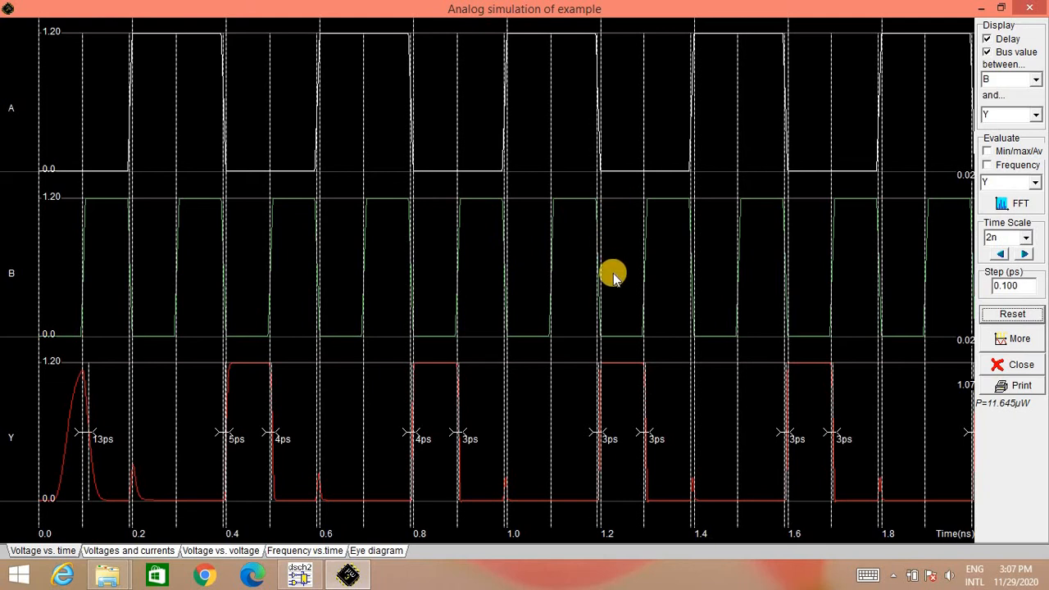
pyautogui.moveTo(615, 364)
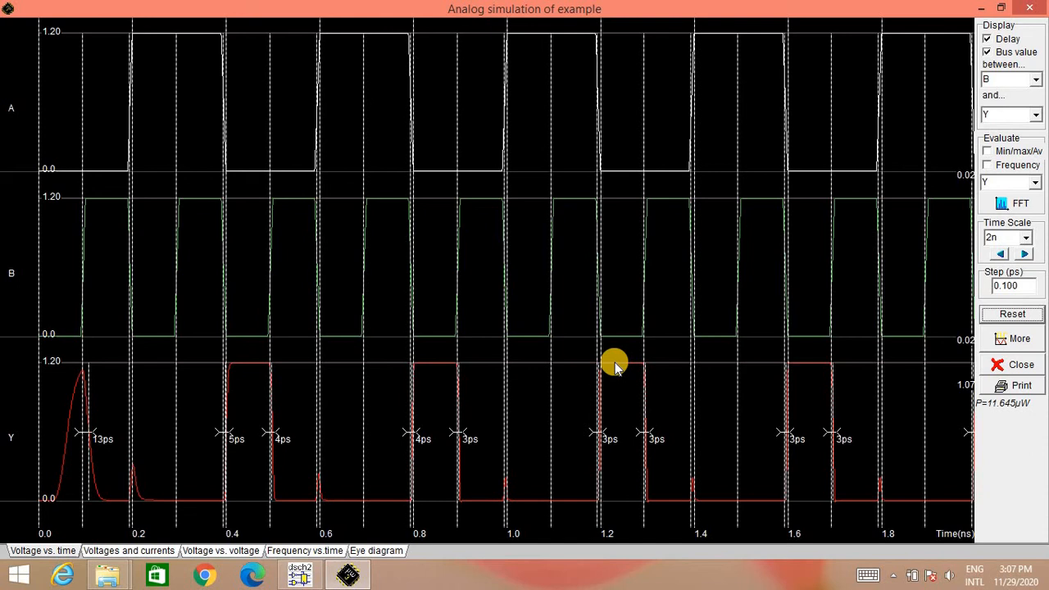
pyautogui.moveTo(557, 391)
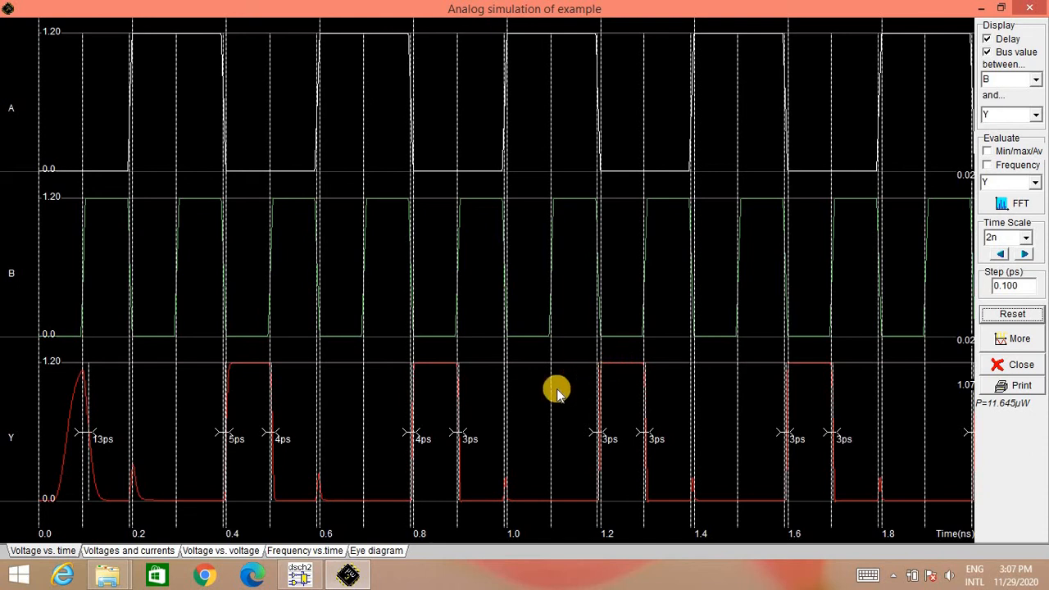
pyautogui.moveTo(620, 446)
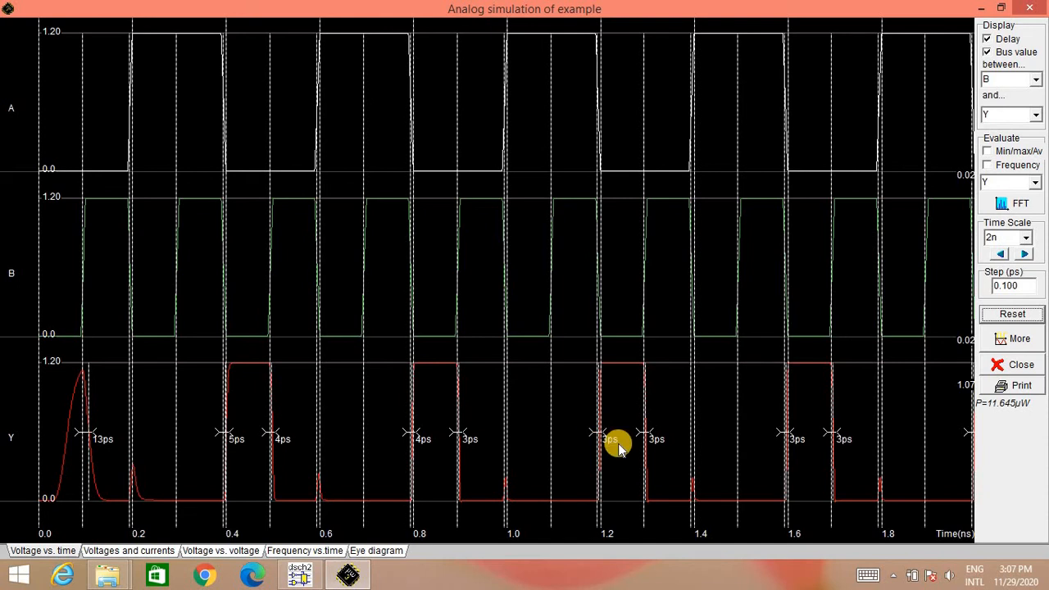
pyautogui.moveTo(495, 410)
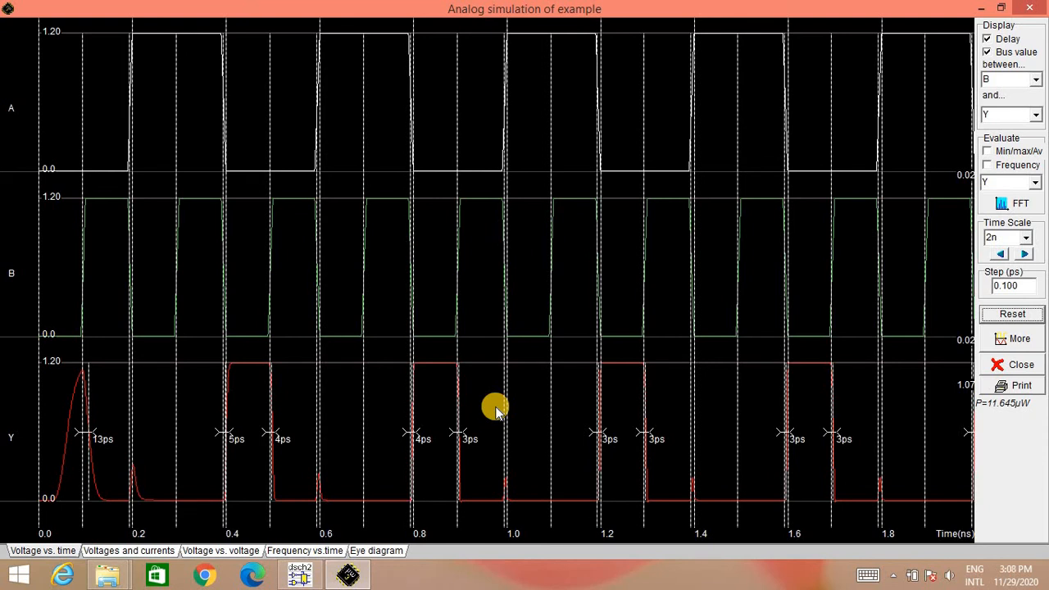
pyautogui.moveTo(64, 429)
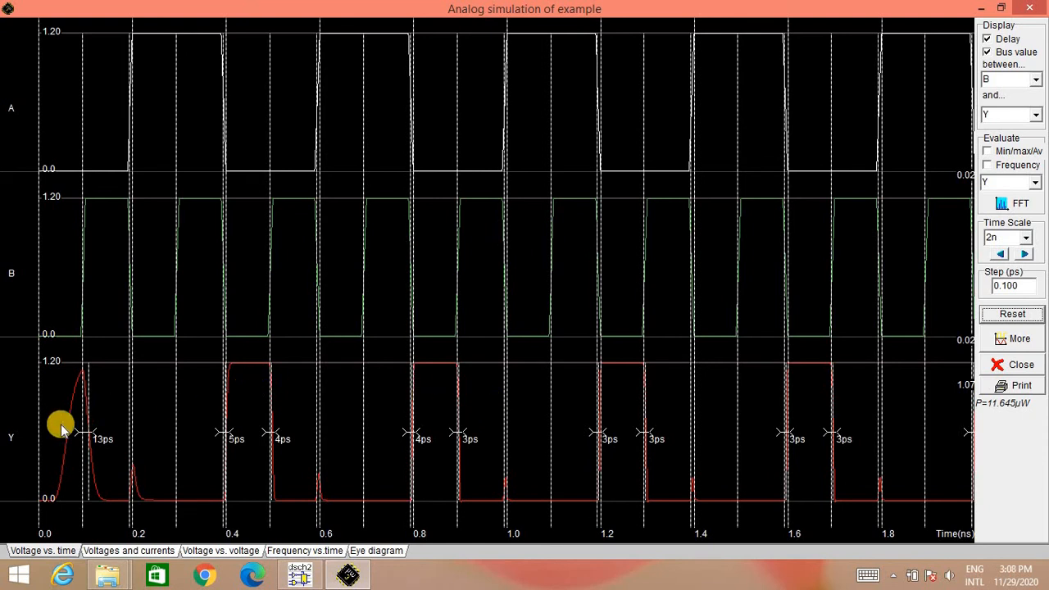
pyautogui.moveTo(505, 429)
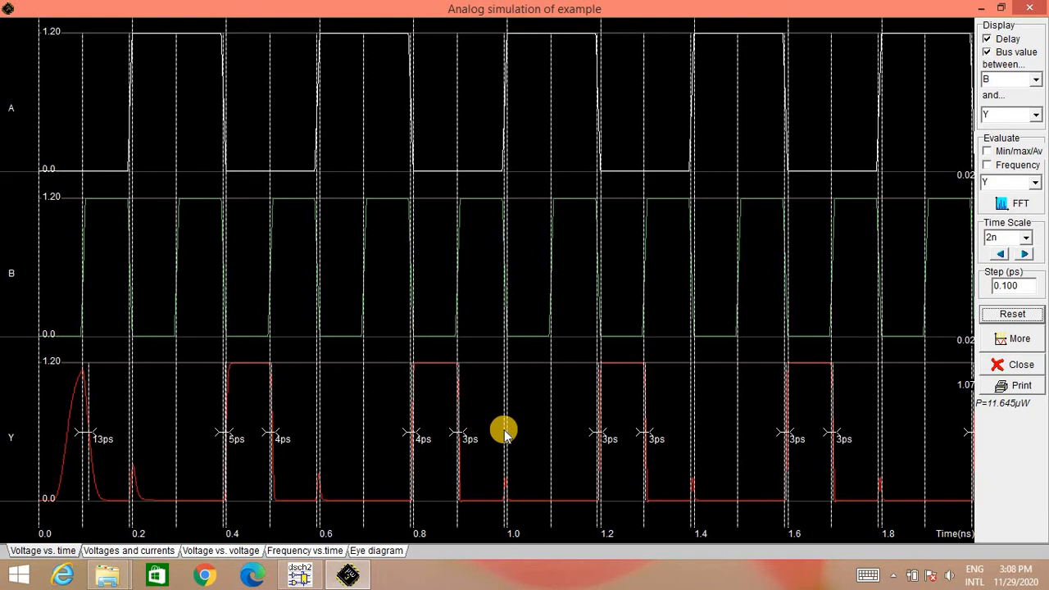
pyautogui.moveTo(598, 413)
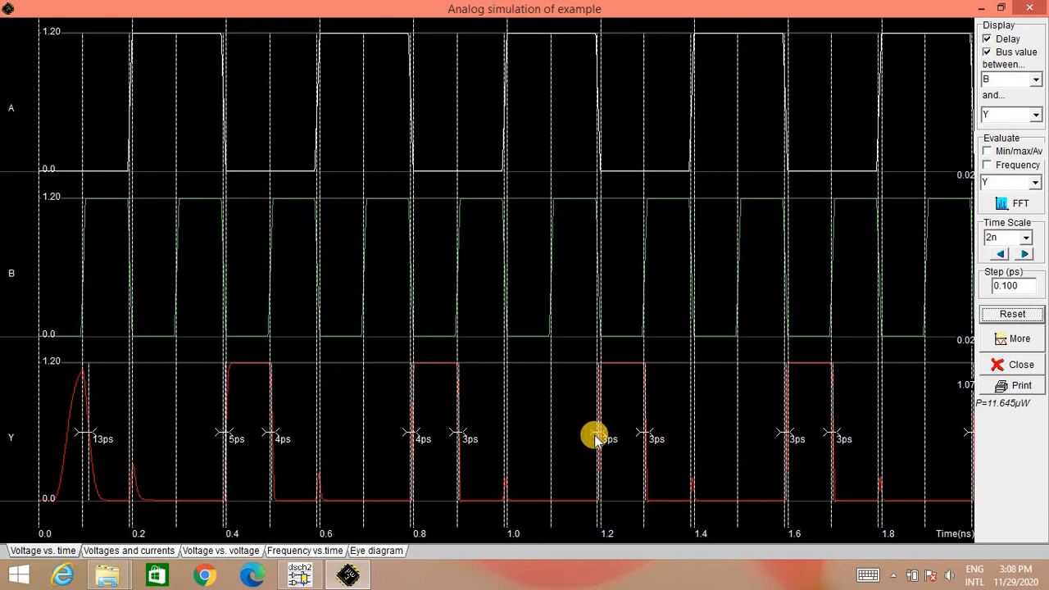
pyautogui.moveTo(605, 457)
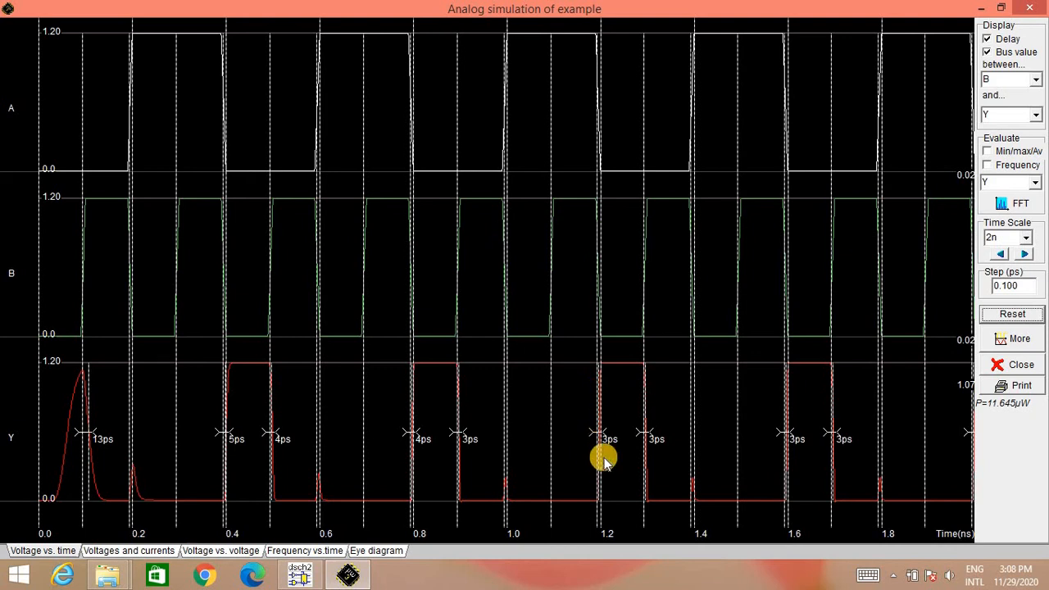
pyautogui.moveTo(648, 442)
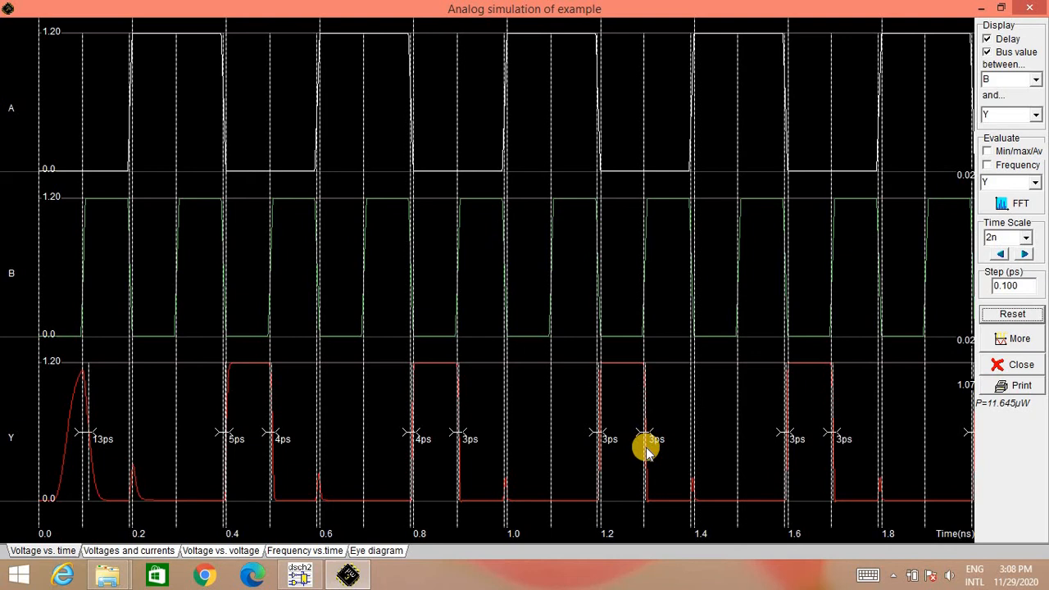
pyautogui.moveTo(784, 443)
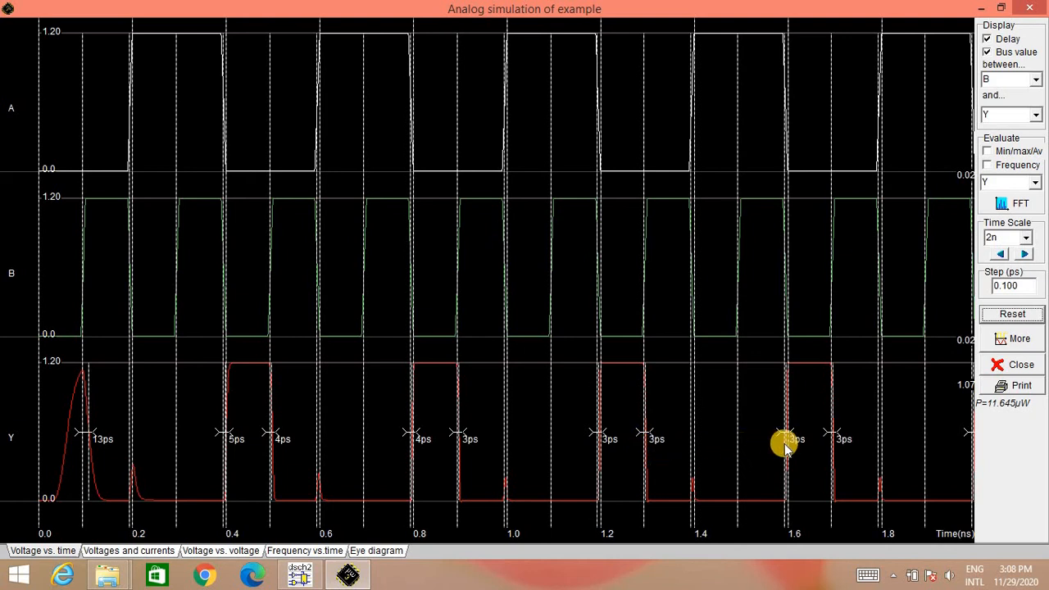
pyautogui.moveTo(838, 439)
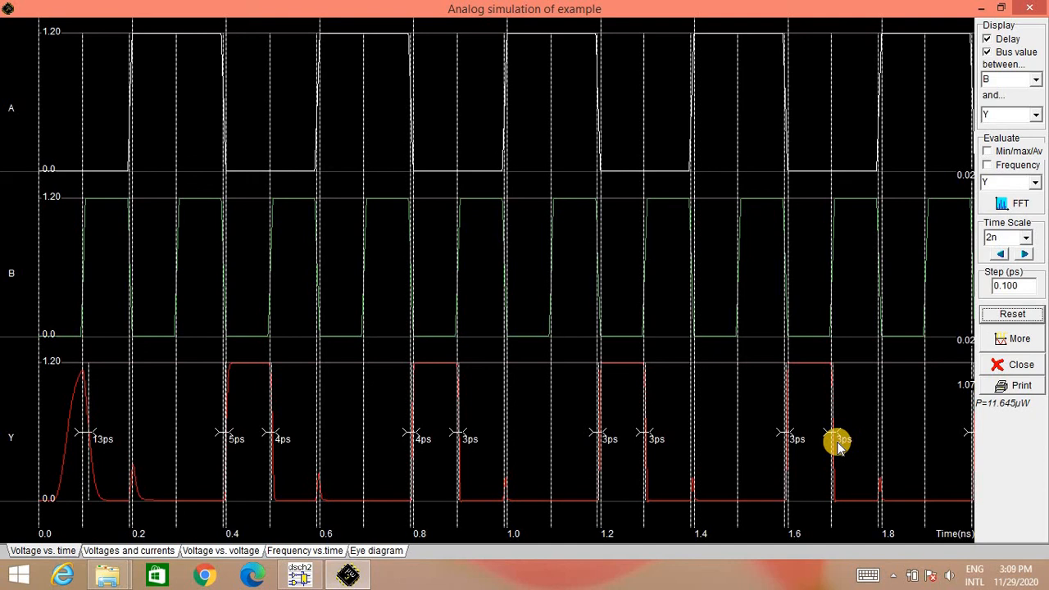
pyautogui.moveTo(858, 380)
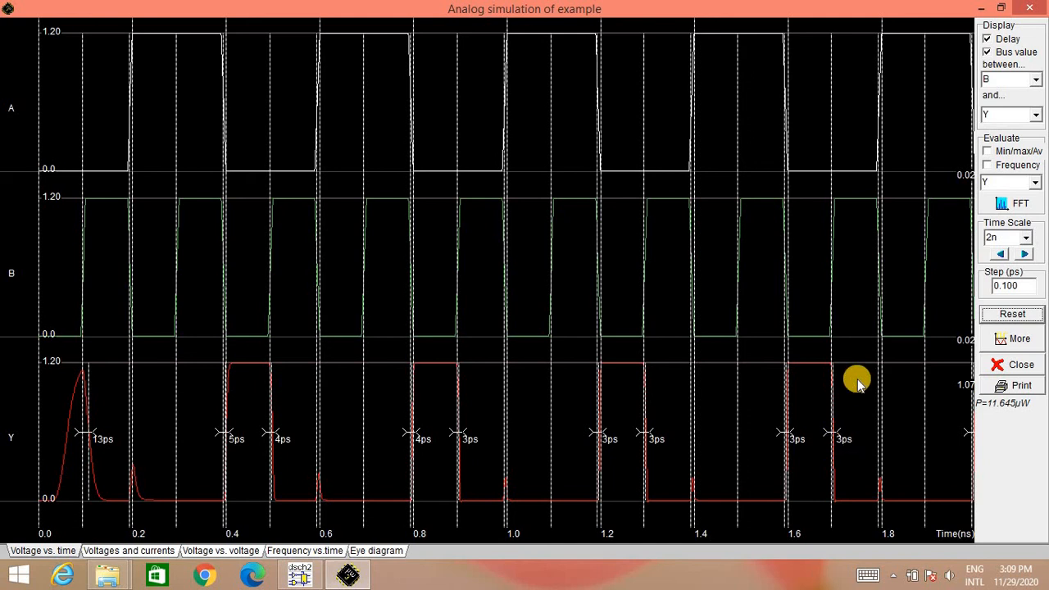
pyautogui.moveTo(922, 279)
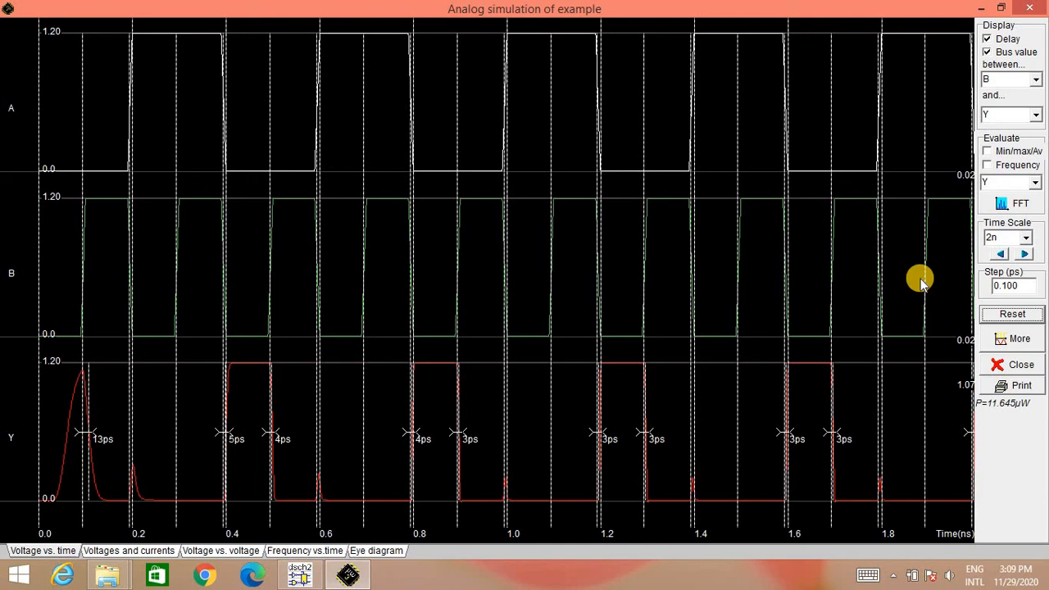
pyautogui.moveTo(948, 270)
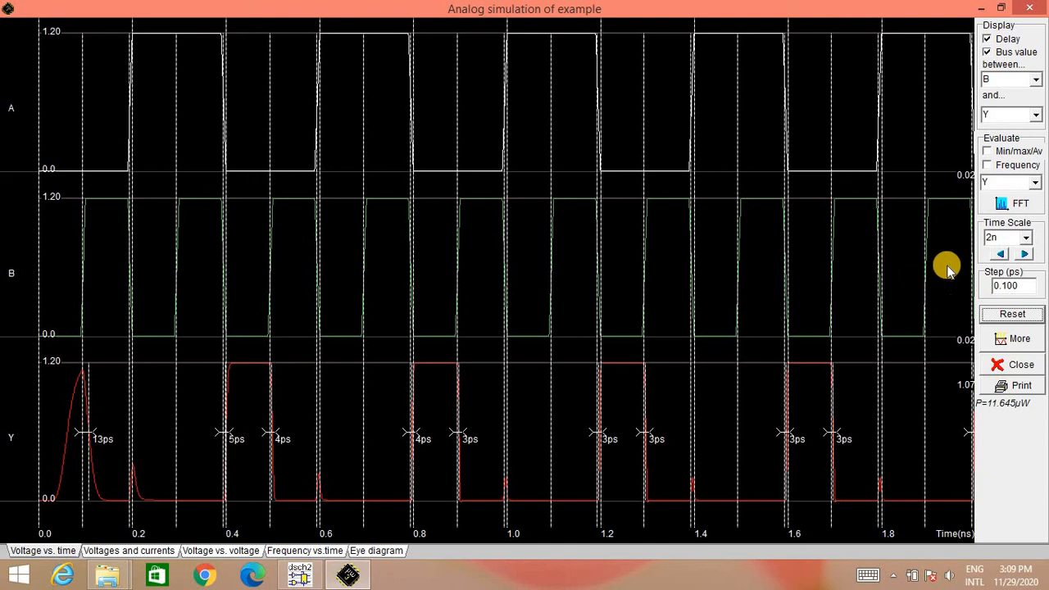
pyautogui.moveTo(1000, 413)
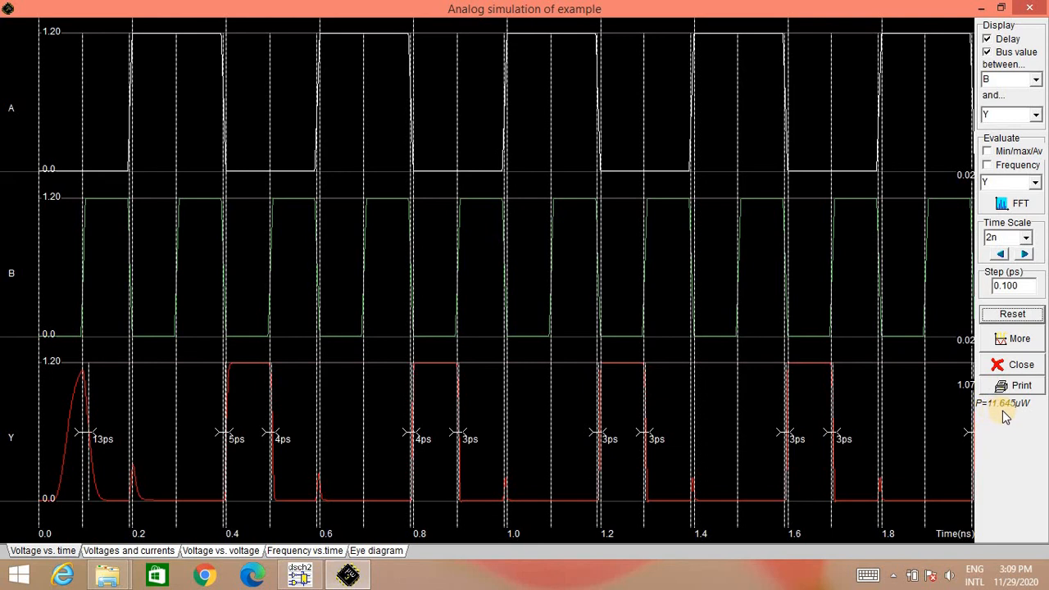
pyautogui.moveTo(1004, 416)
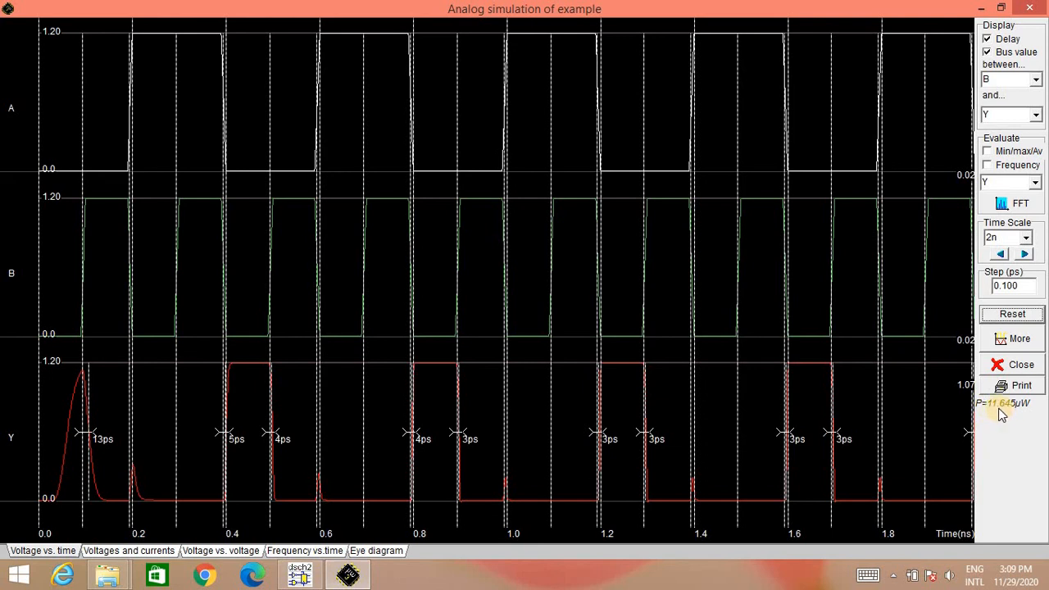
pyautogui.moveTo(1004, 413)
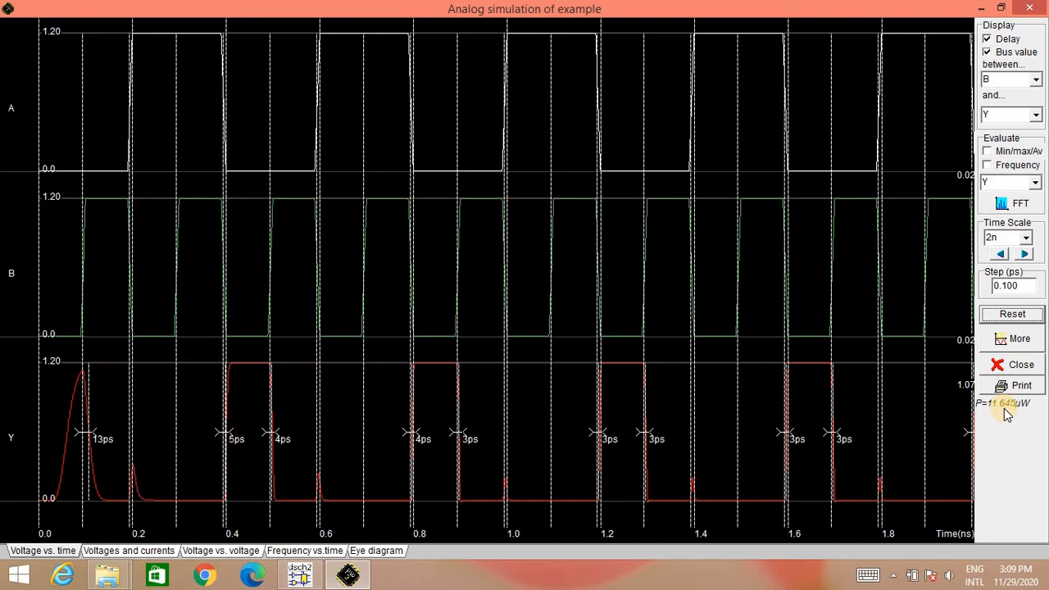